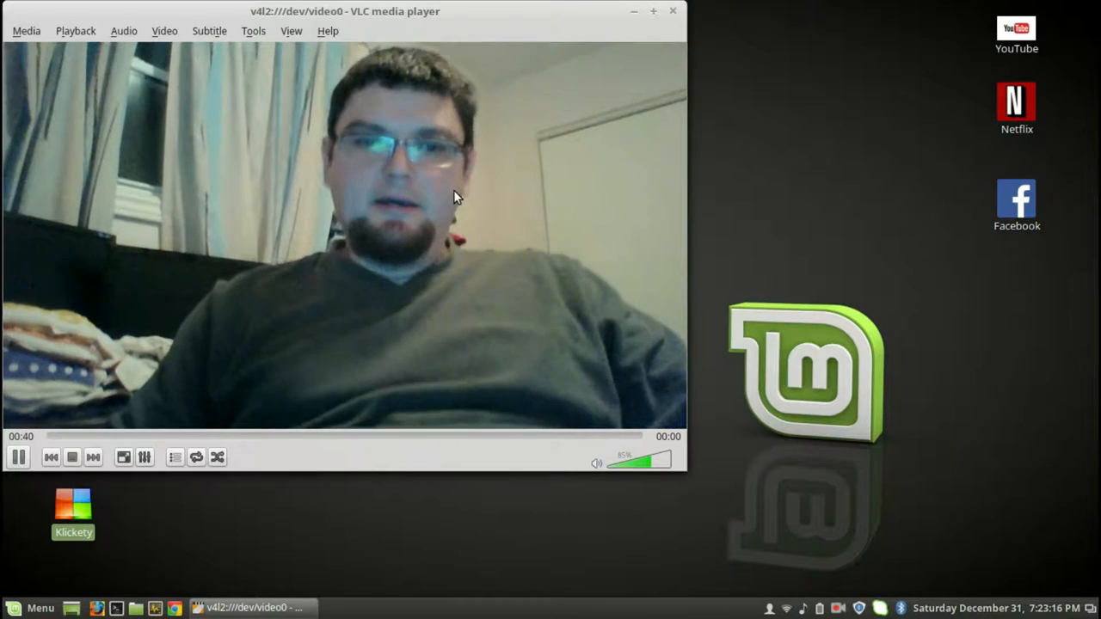
pyautogui.moveTo(508, 120)
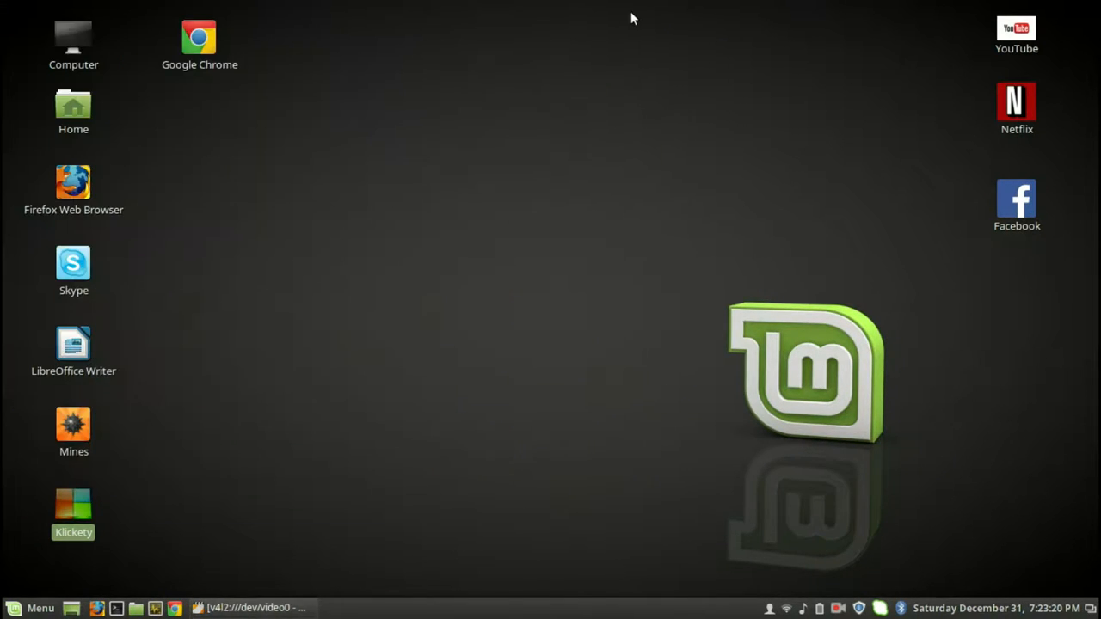
pyautogui.click(29, 609)
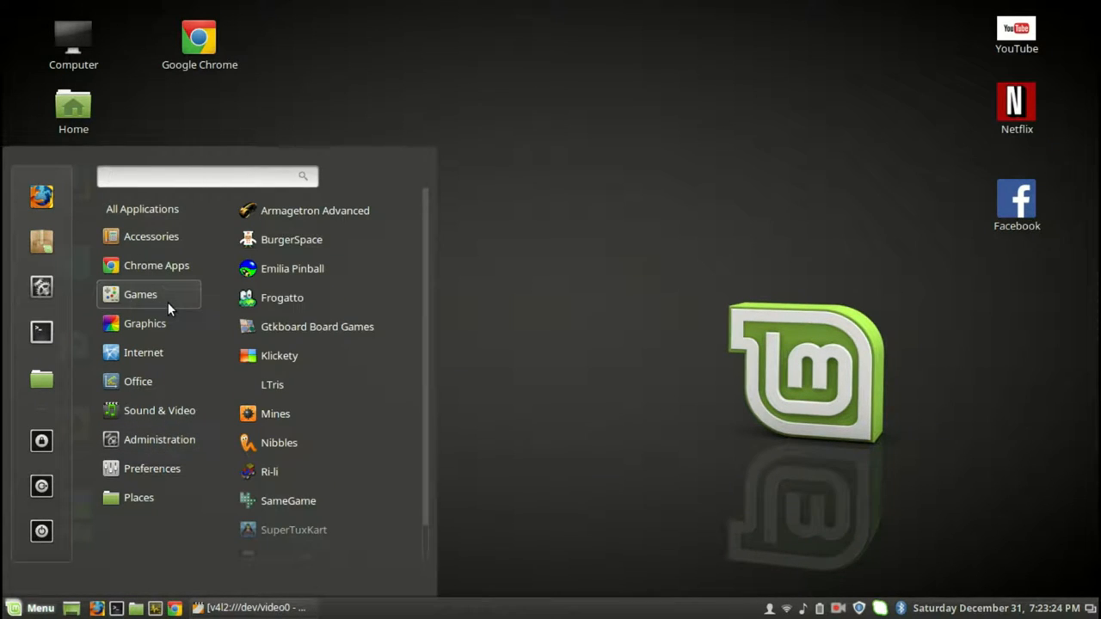
pyautogui.moveTo(282, 298)
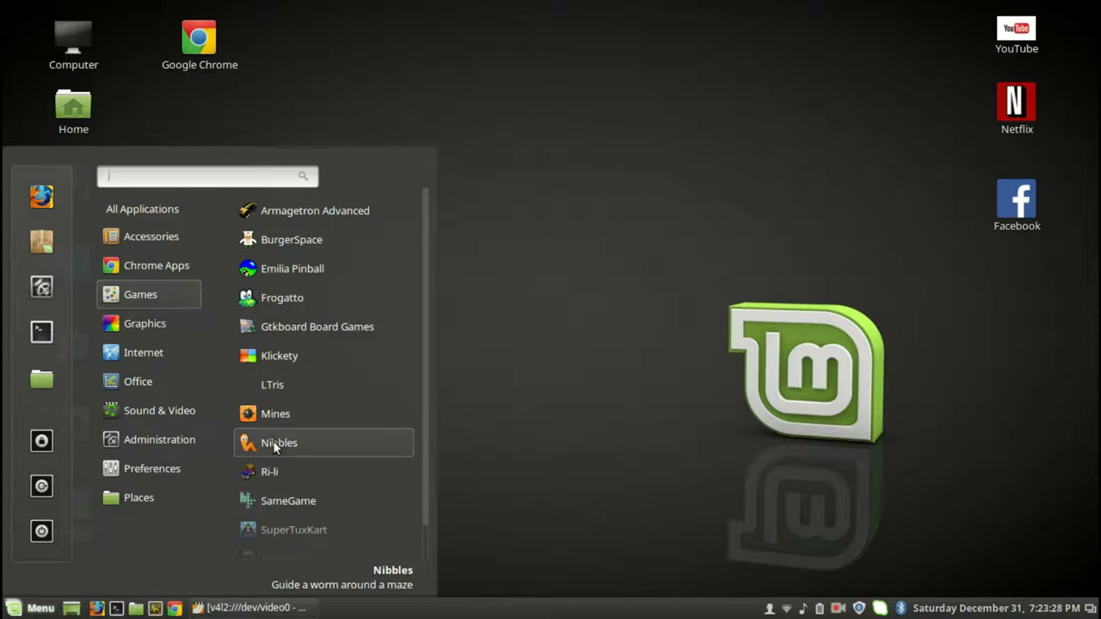
pyautogui.moveTo(279, 471)
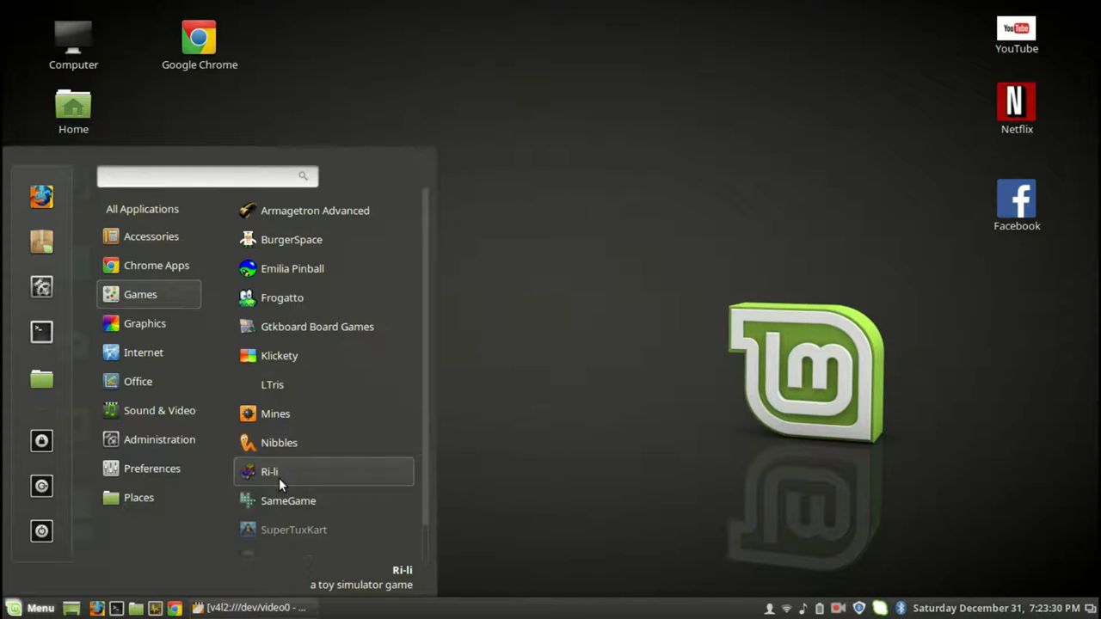
pyautogui.moveTo(310, 442)
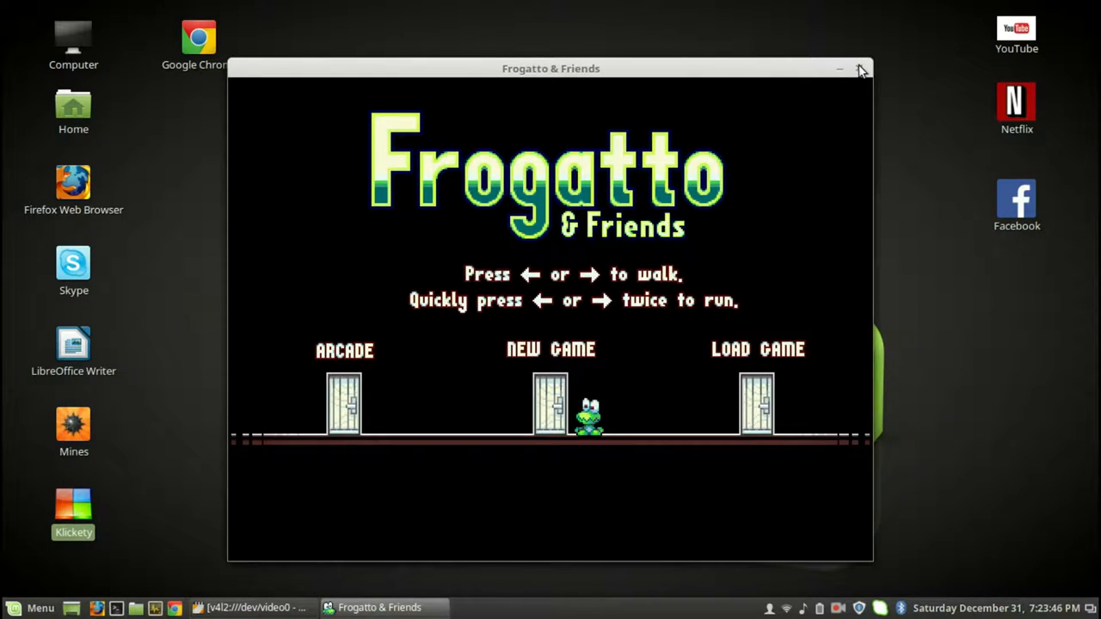
pyautogui.click(860, 69)
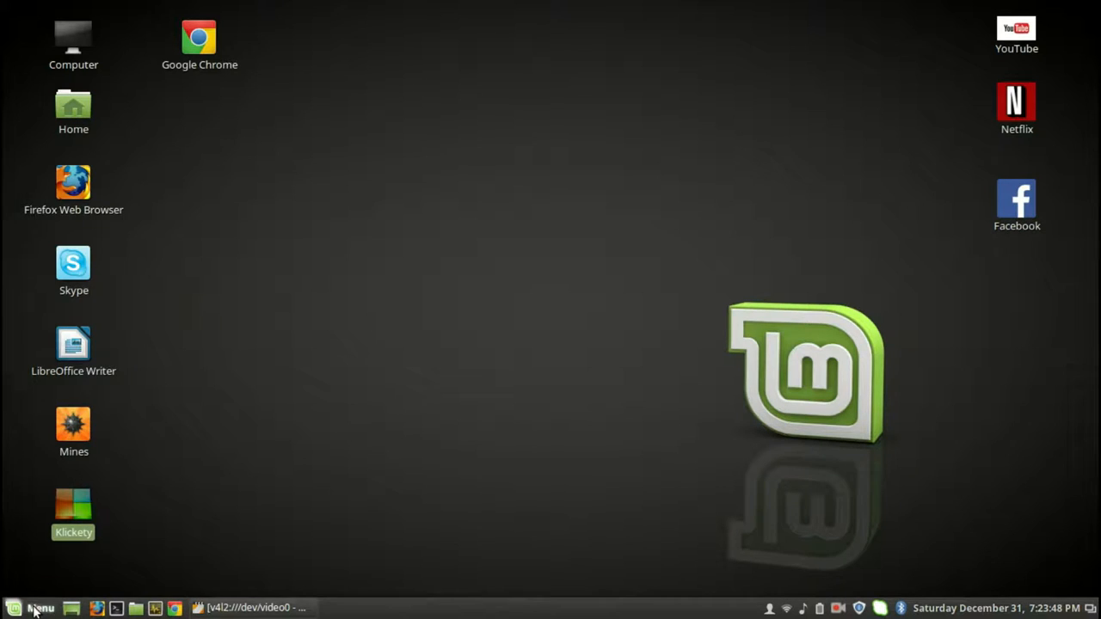
pyautogui.click(34, 609)
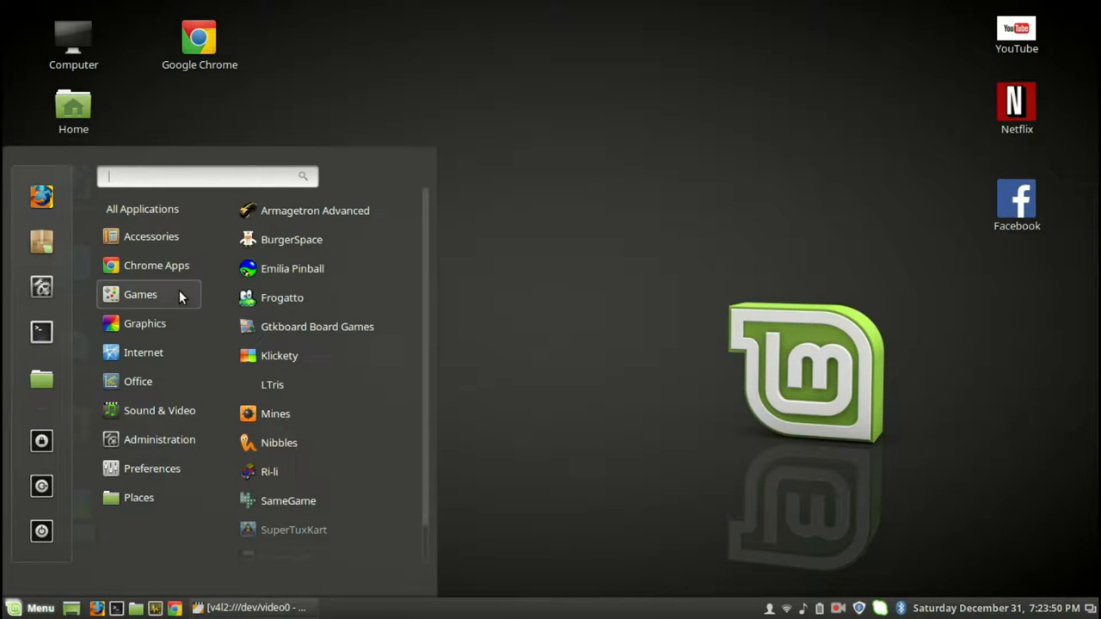
pyautogui.moveTo(282, 298)
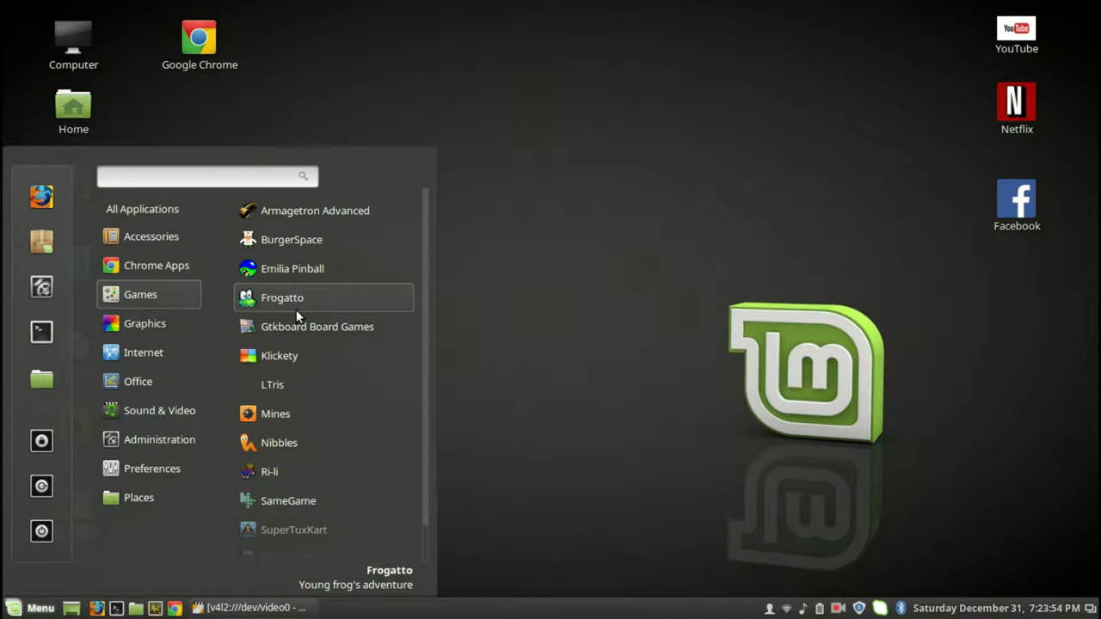
pyautogui.click(206, 175)
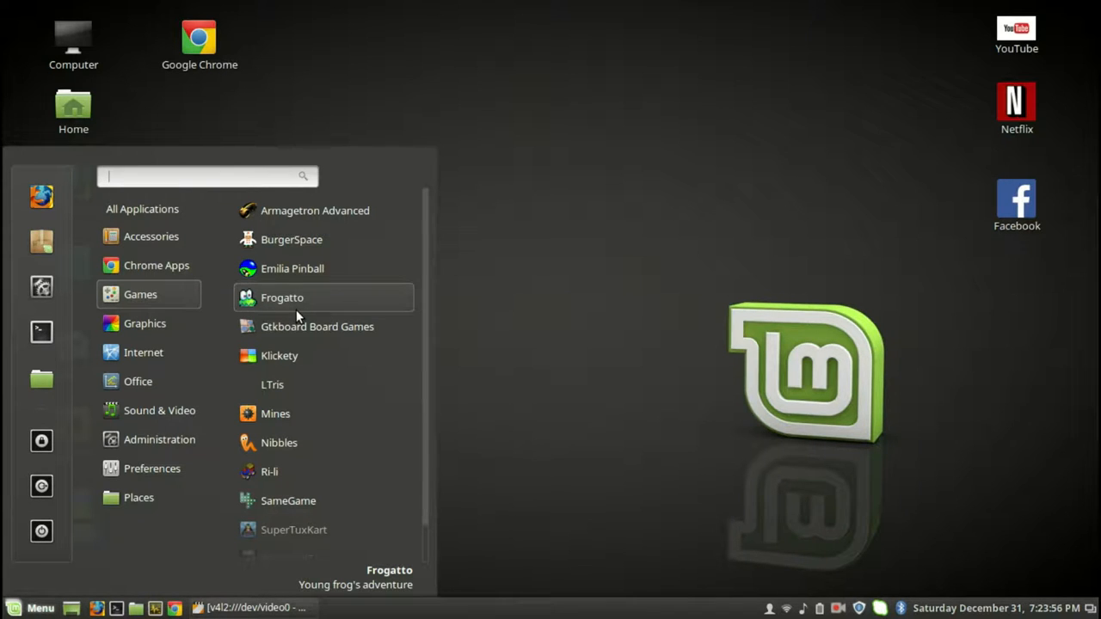
pyautogui.moveTo(279, 442)
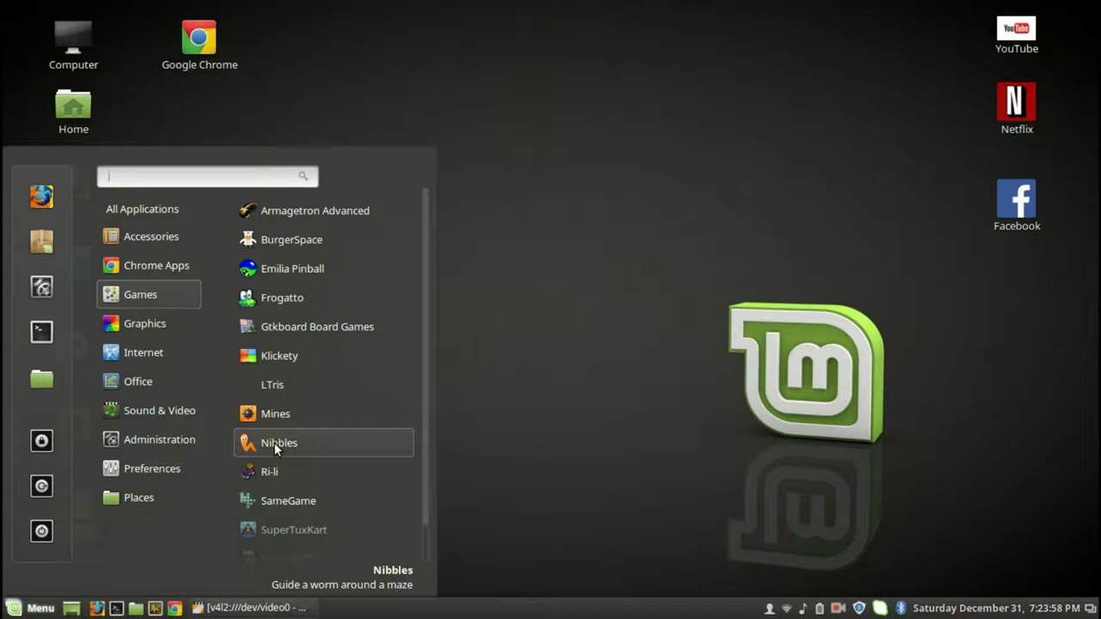
pyautogui.click(279, 443)
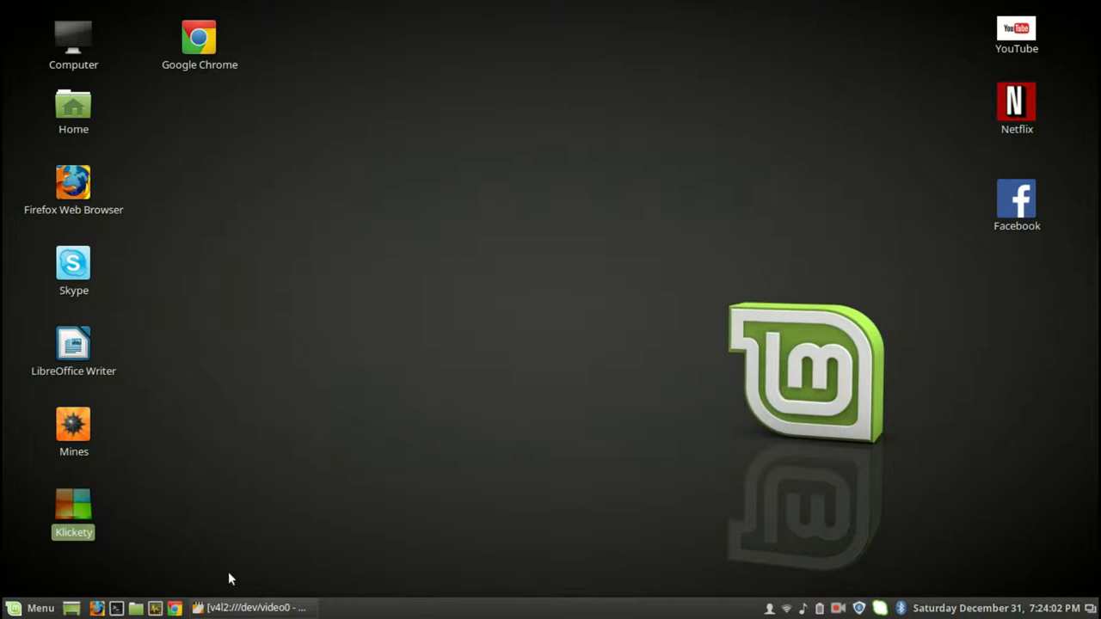
# Step: Bring up the applications menu on the Games category with Nibbles highlighted
pyautogui.click(33, 608)
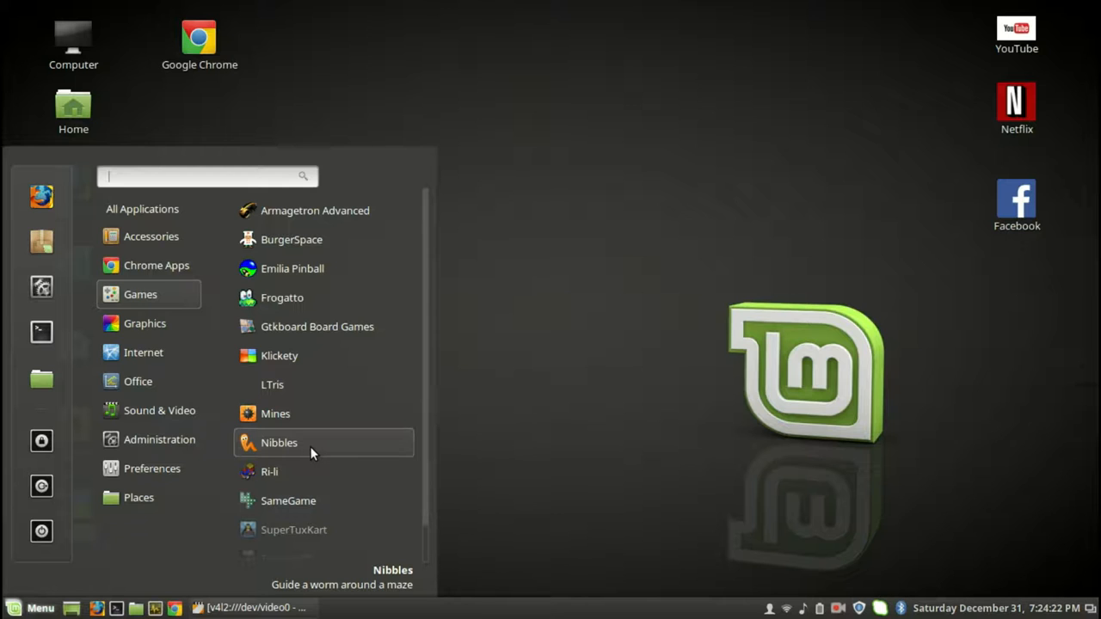
pyautogui.moveTo(323, 464)
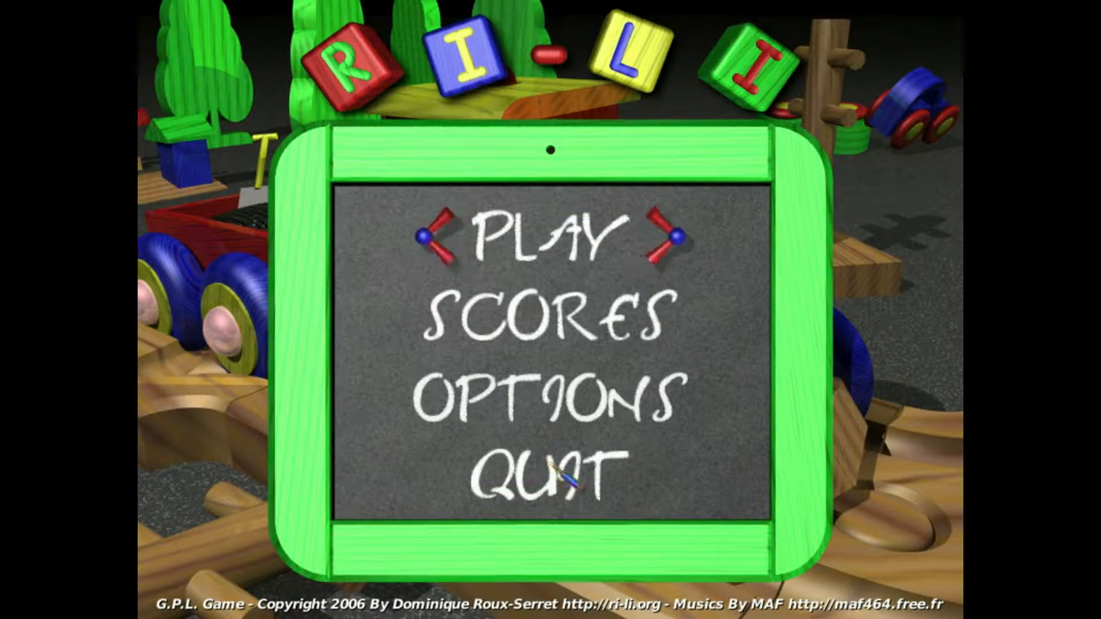
# Step: Start Ri-li level 1 and play to a score of 190 with the human-rights bonus question
pyautogui.click(547, 238)
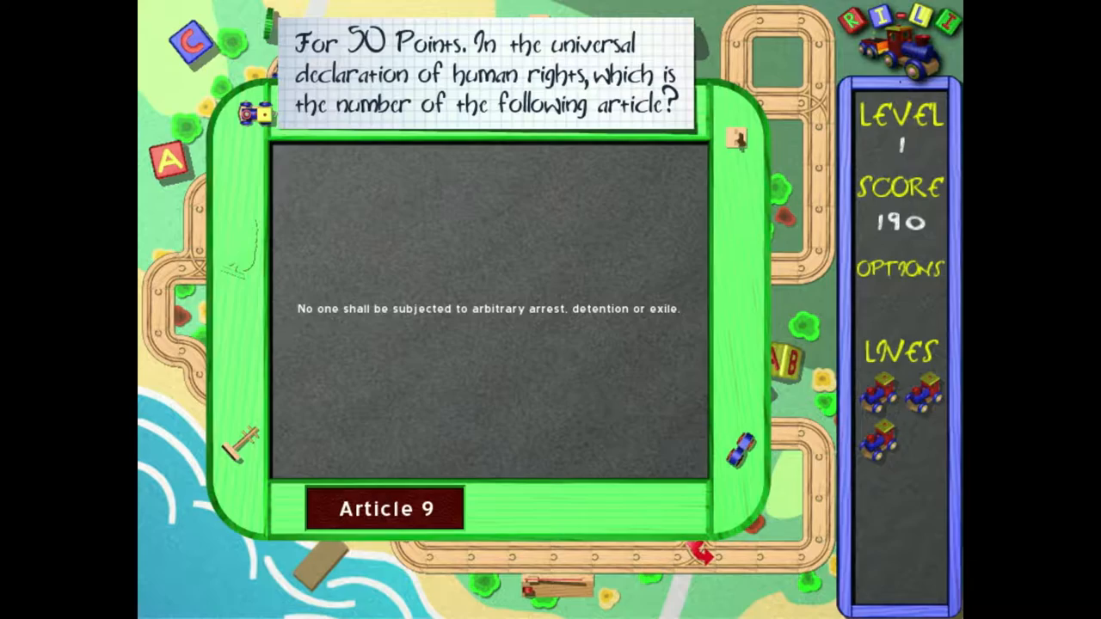
# Step: Answer the bonus article question, ending the Ri-li session before BurgerSpace appears
pyautogui.click(385, 507)
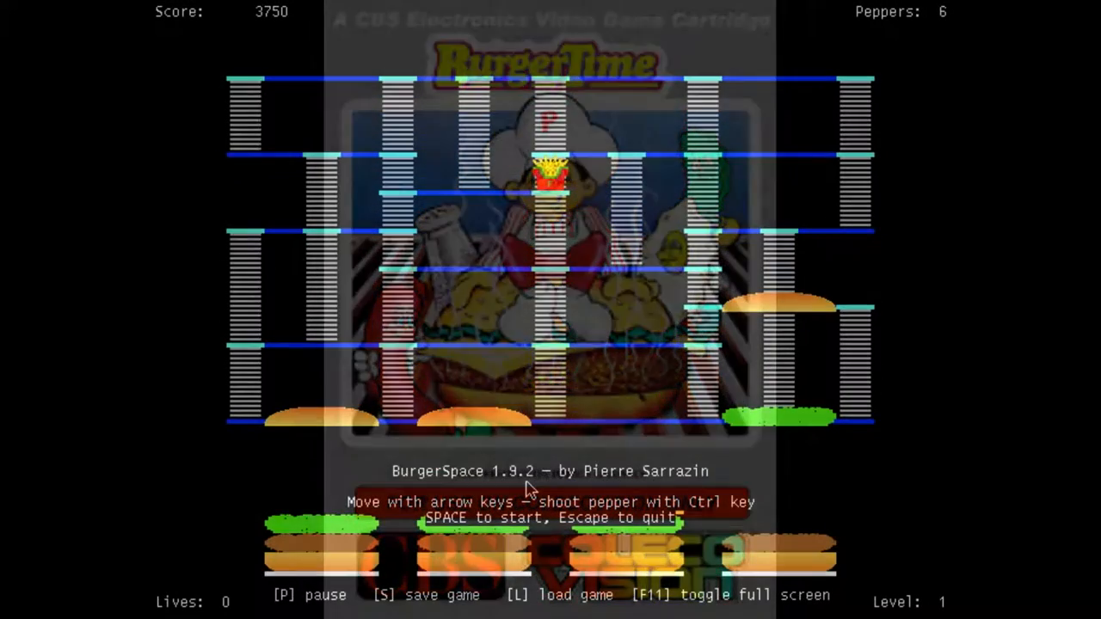
# Step: Start a BurgerSpace game, pause and resume it, and play through level 1 to 3500 points
pyautogui.press('space')
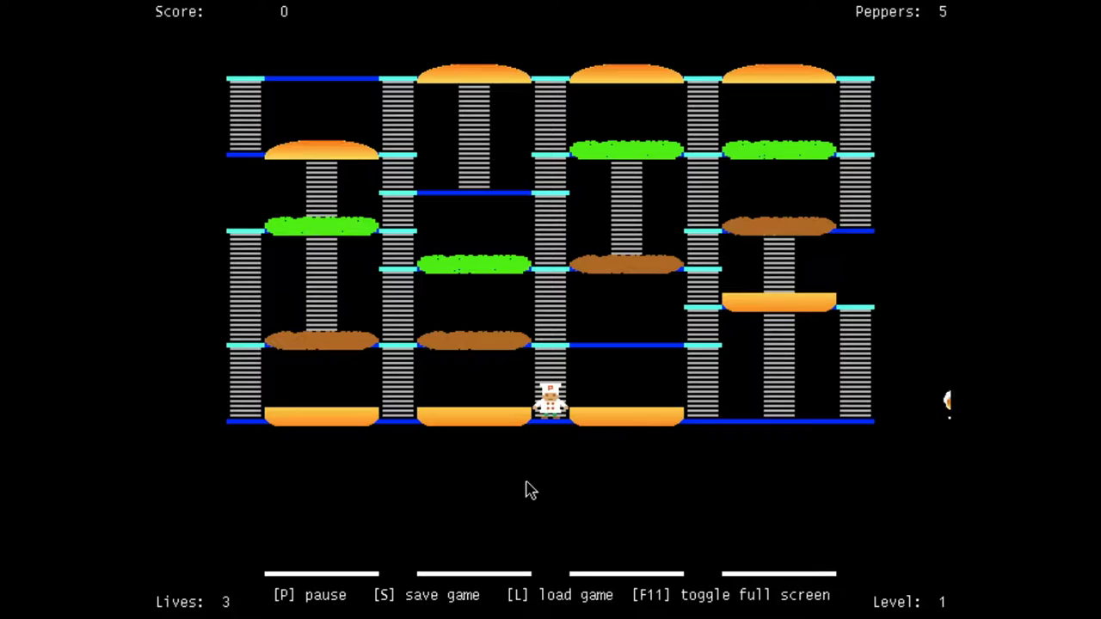
pyautogui.press('p')
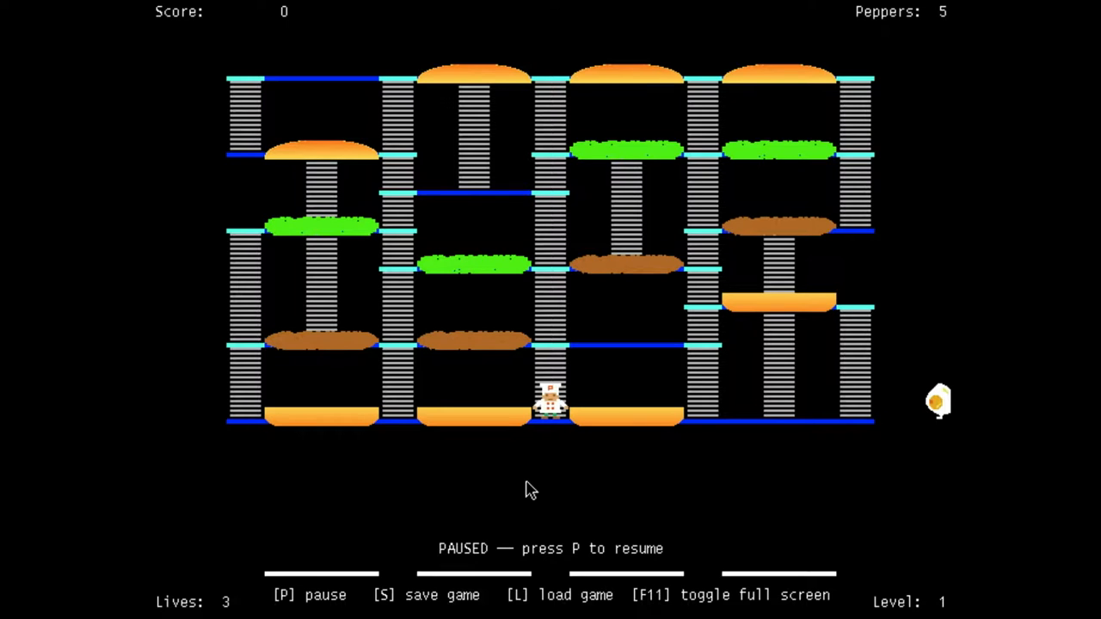
pyautogui.press('p')
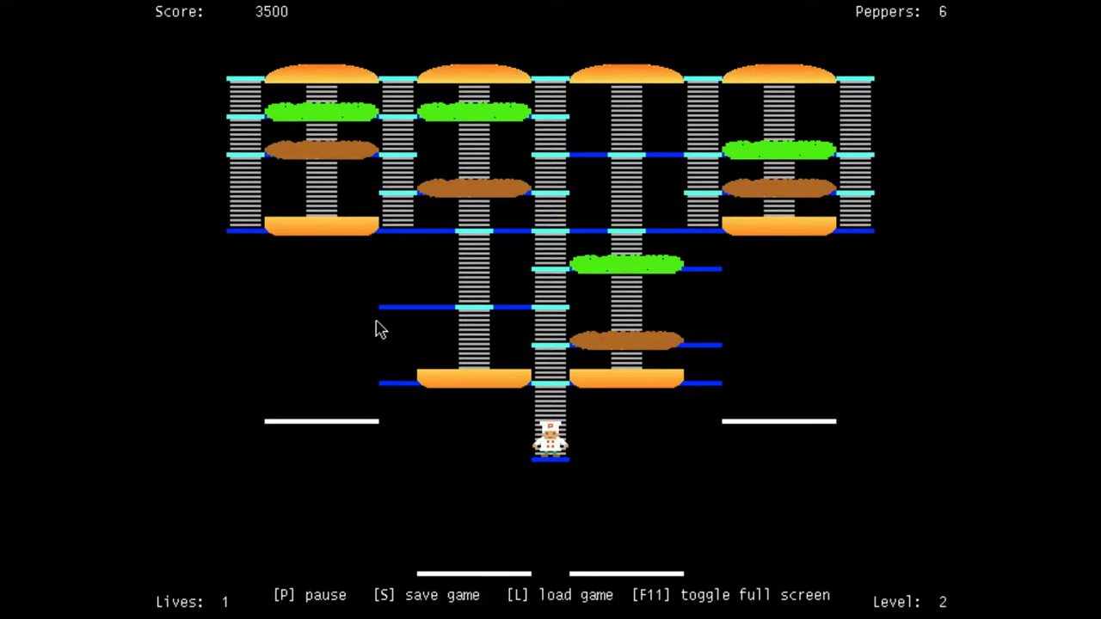
# Step: Finish the BurgerSpace round and exit the game back to the desktop menu
pyautogui.press('Up')
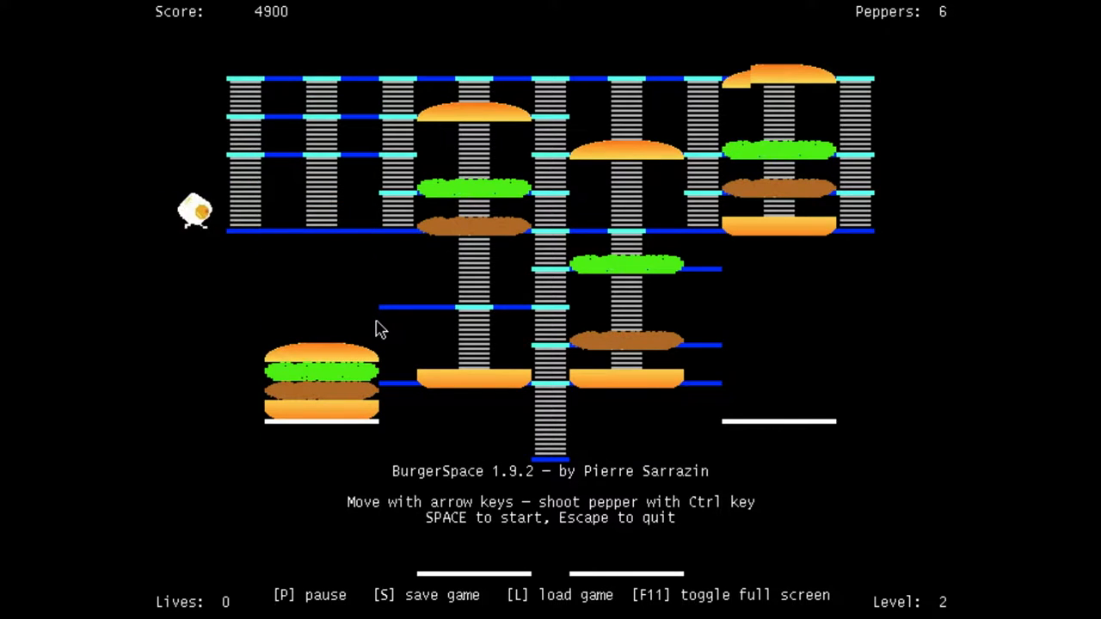
pyautogui.press('space')
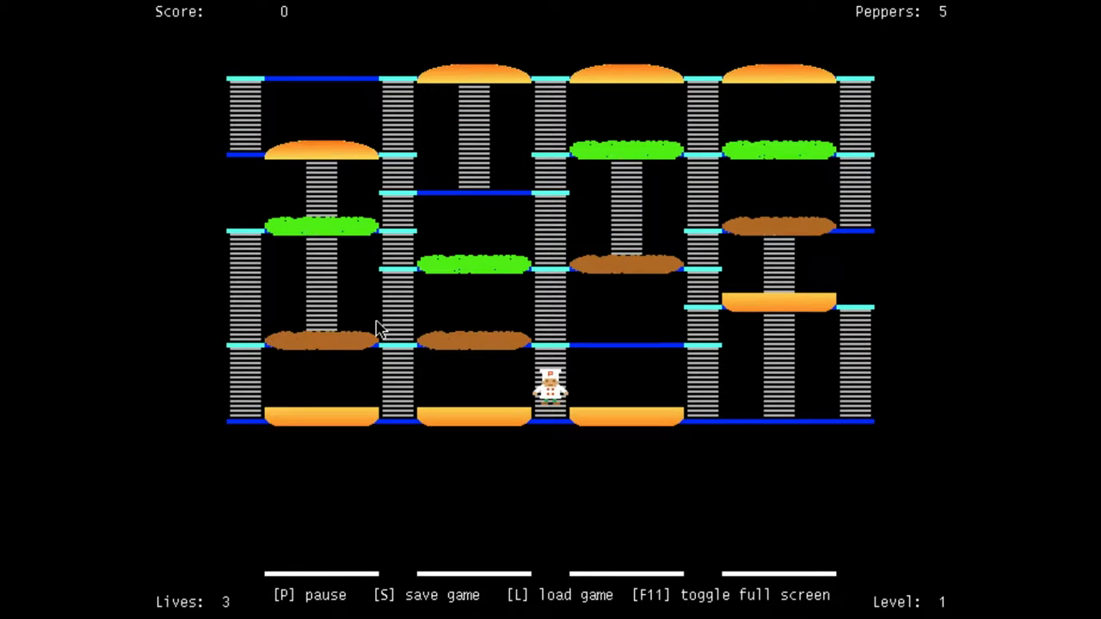
pyautogui.press('p')
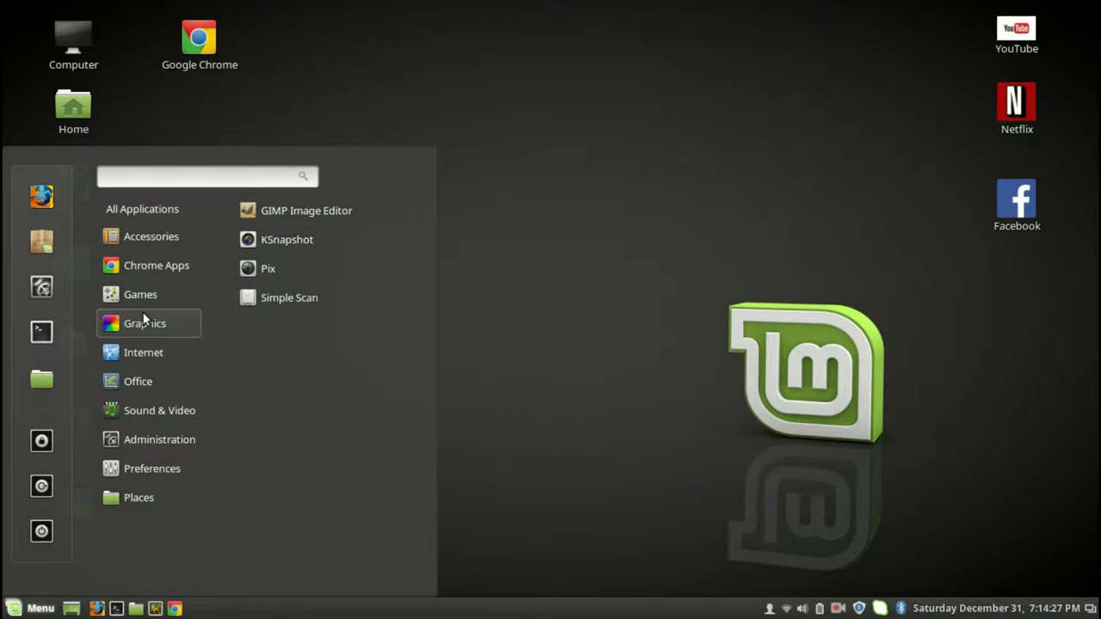
# Step: Launch Nibbles from the Games category and start a new worm game
pyautogui.click(141, 294)
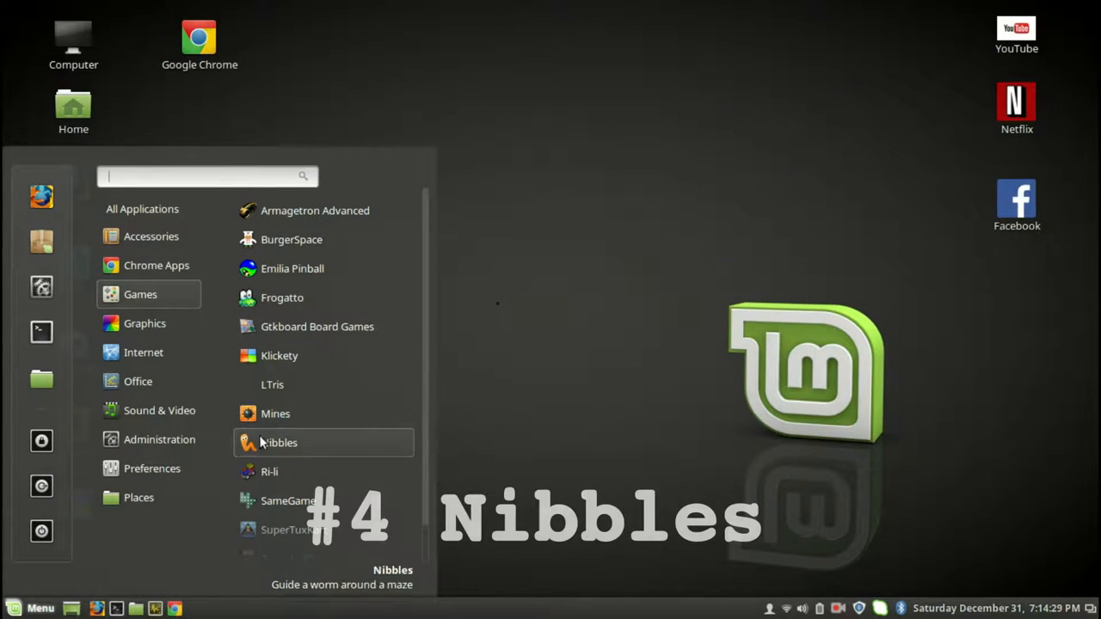
pyautogui.click(279, 442)
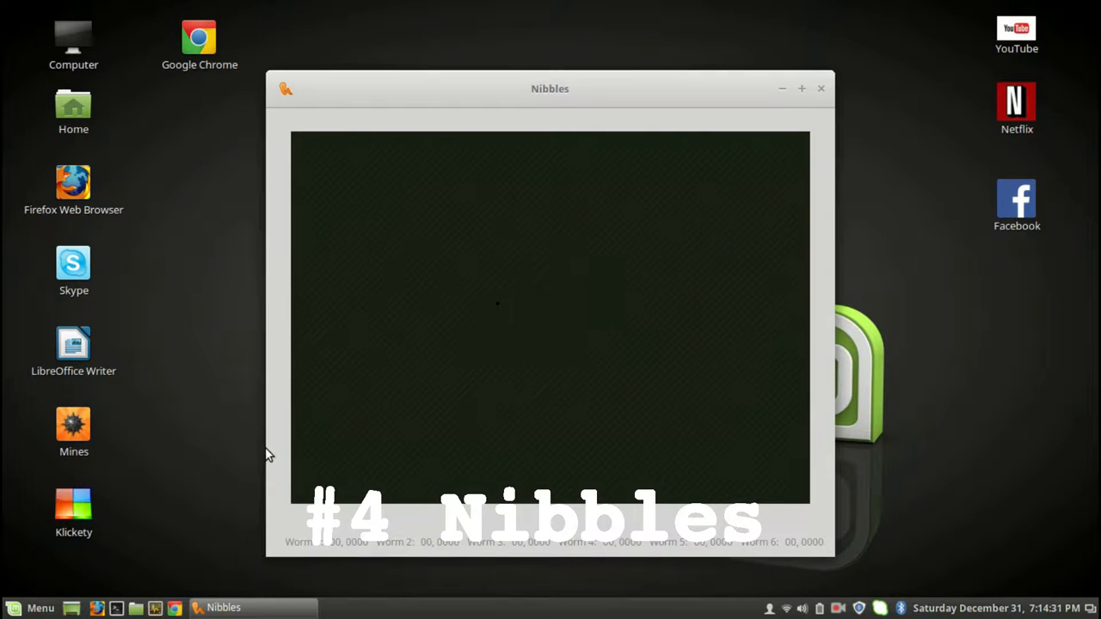
pyautogui.click(286, 89)
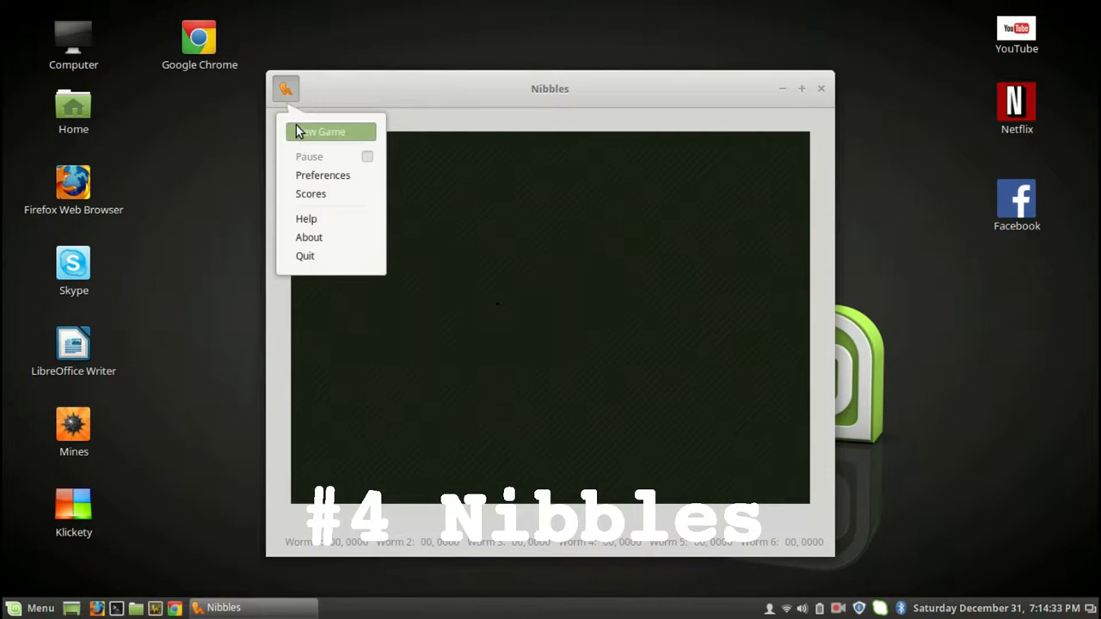
pyautogui.click(323, 130)
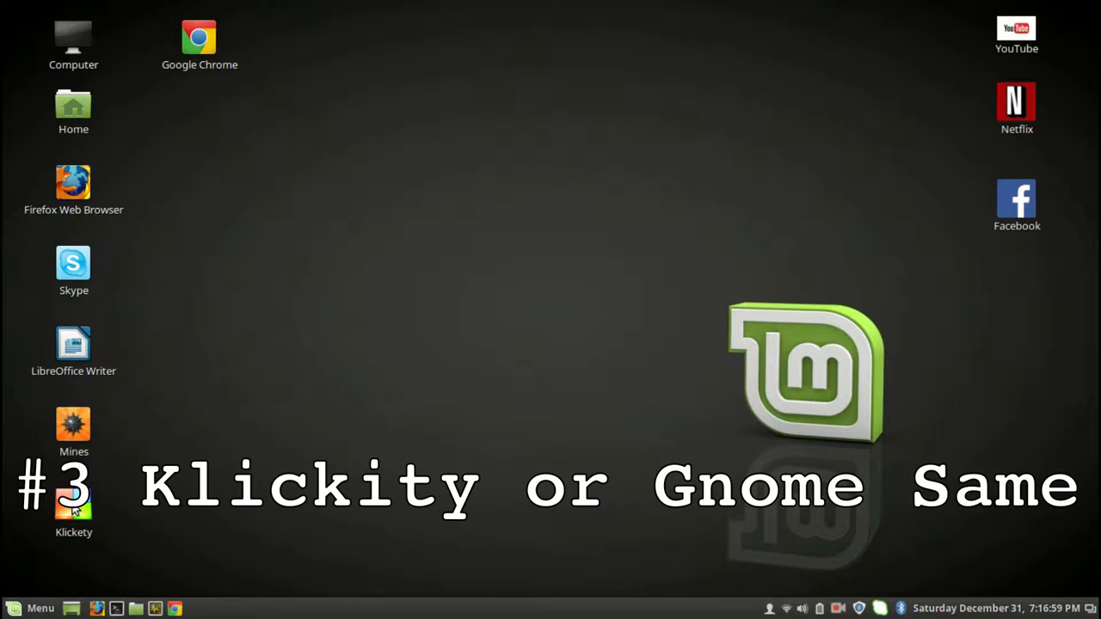
# Step: Launch Klickety from the desktop icon and clear the first large same-coloured groups
pyautogui.click(73, 507)
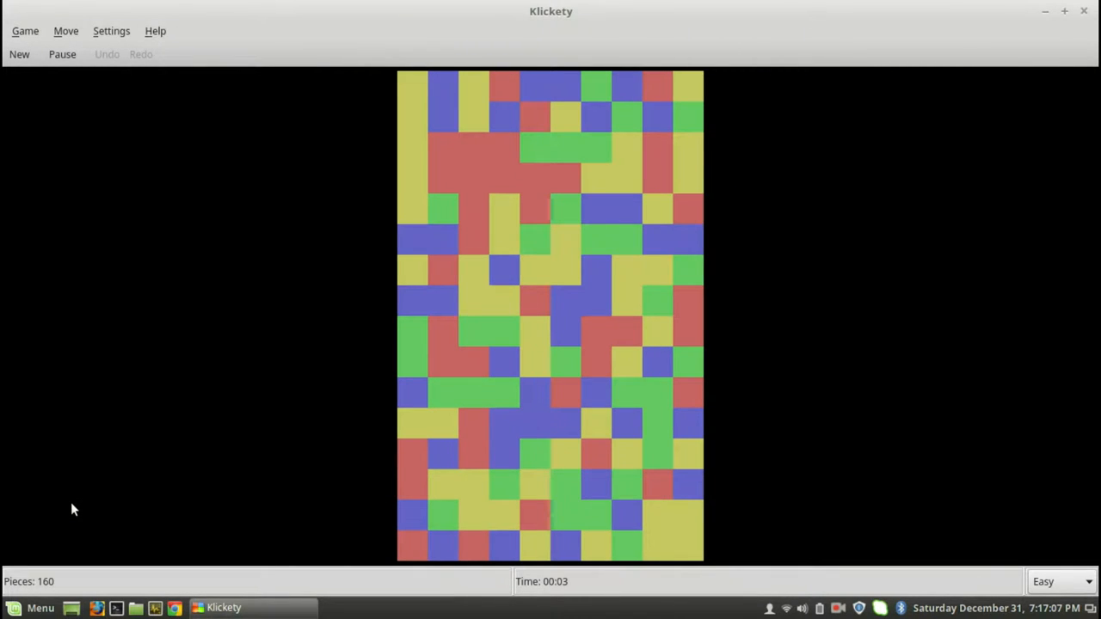
pyautogui.click(674, 544)
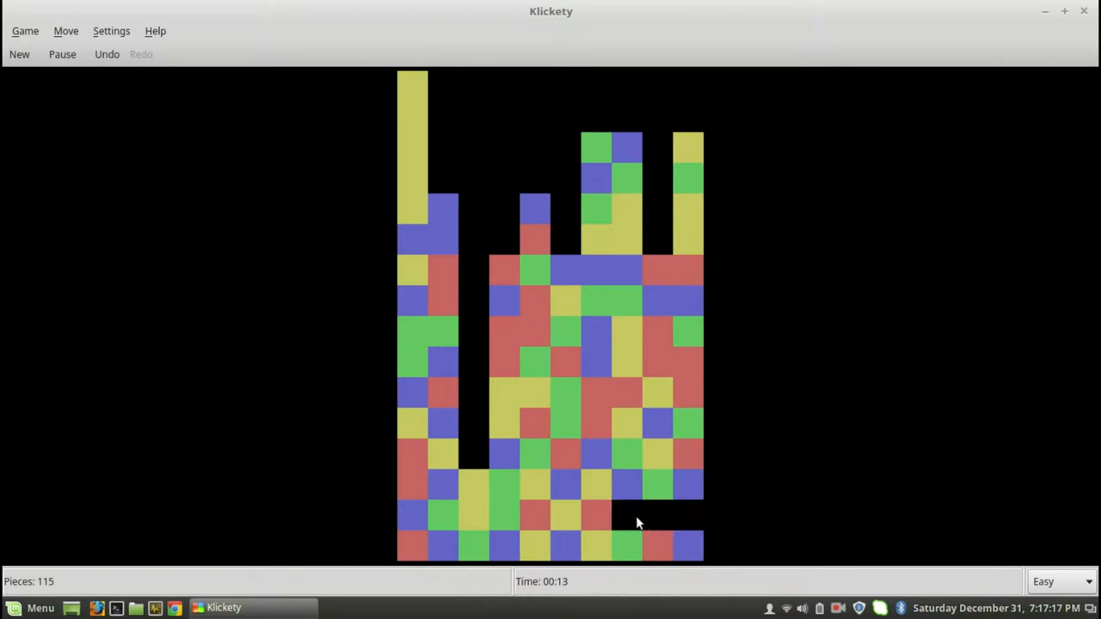
pyautogui.click(640, 523)
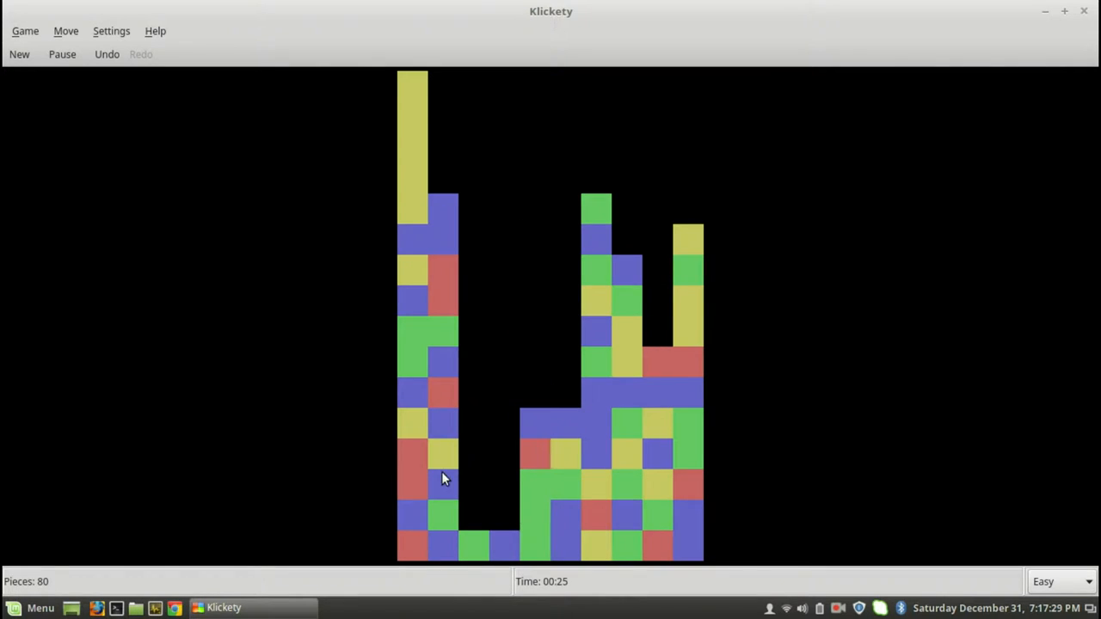
pyautogui.click(445, 478)
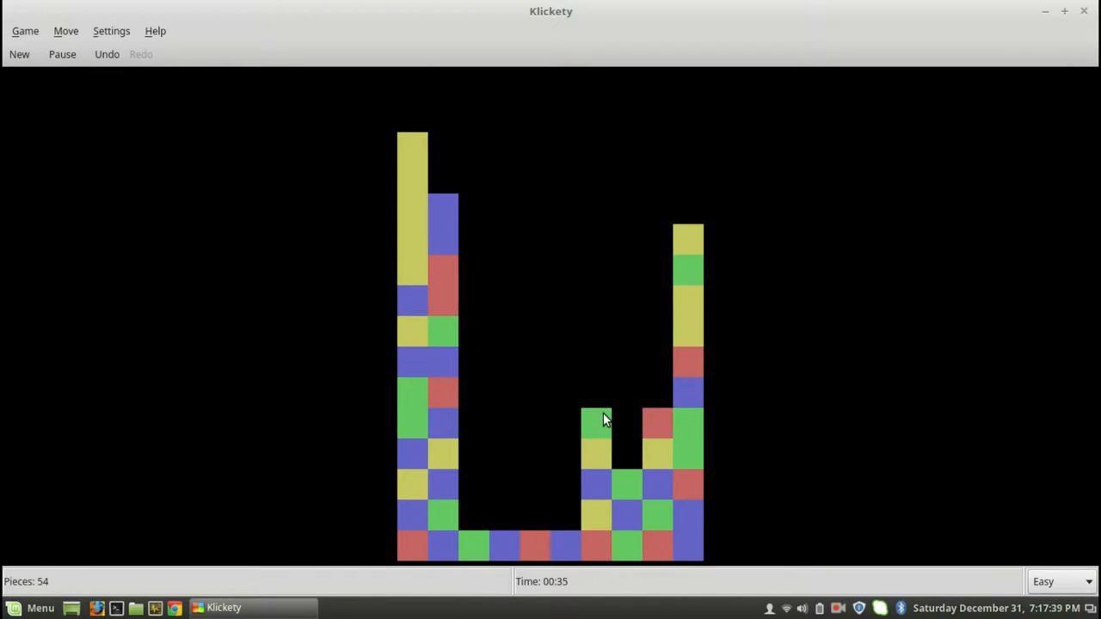
# Step: Clear the remaining groups down to 20 pieces in 51 seconds for third place on Easy
pyautogui.click(595, 420)
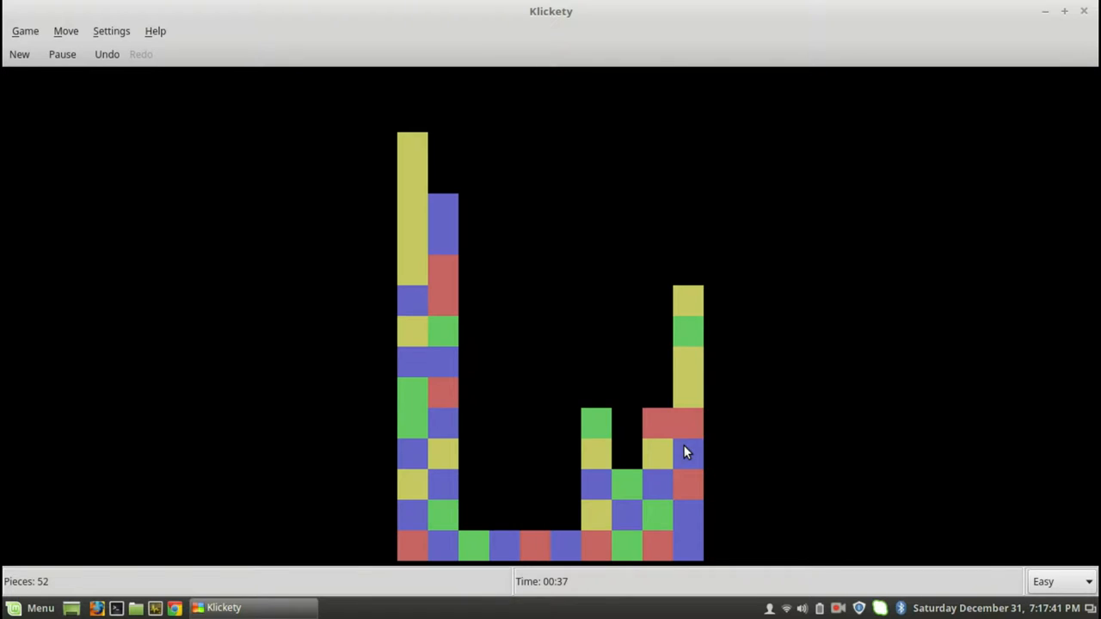
pyautogui.click(680, 454)
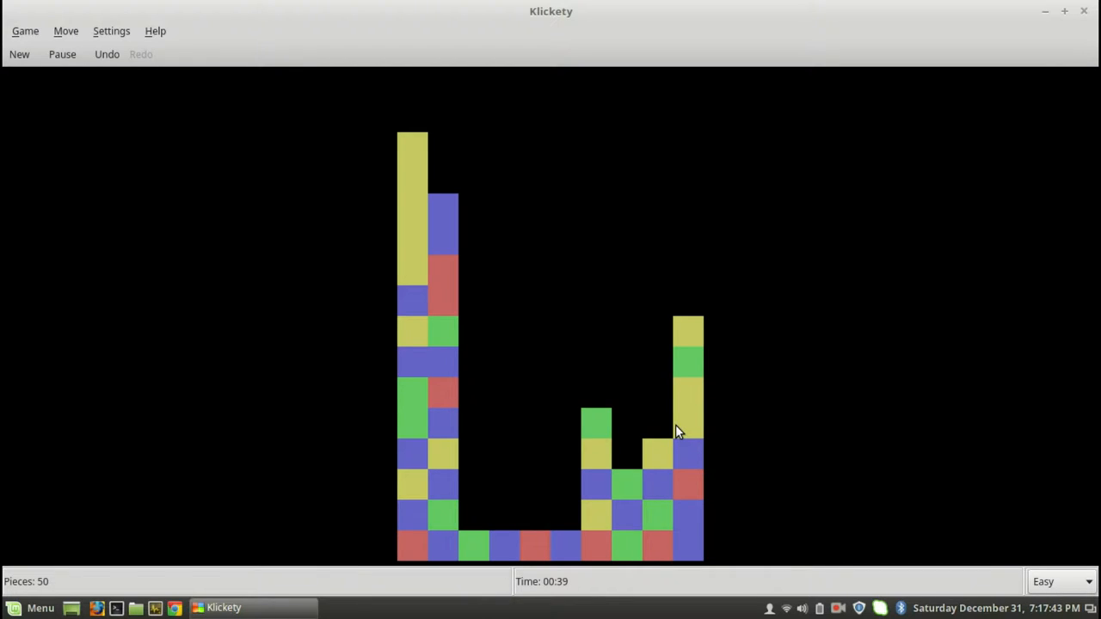
pyautogui.click(413, 422)
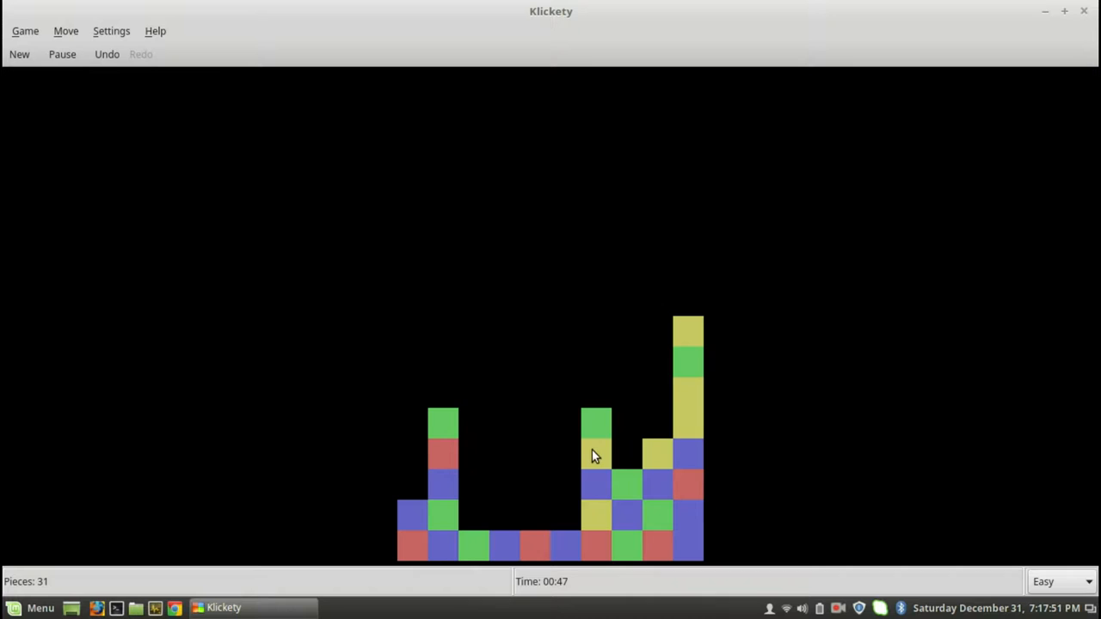
pyautogui.click(688, 387)
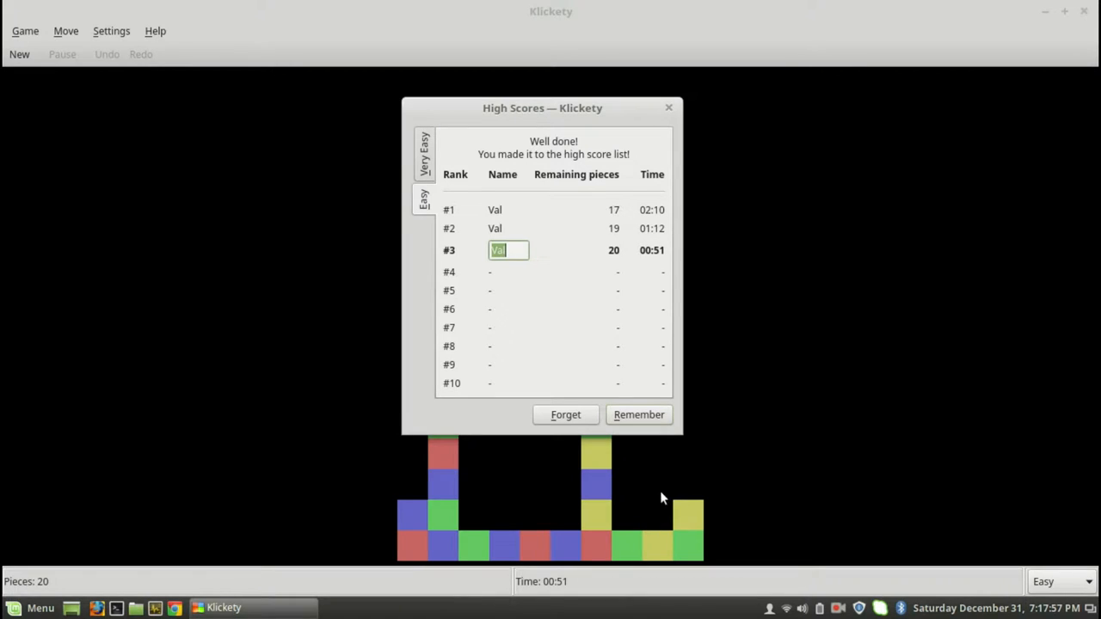
# Step: Remember the third-place score, dismiss the high scores and bring up Configure Klickety
pyautogui.click(640, 415)
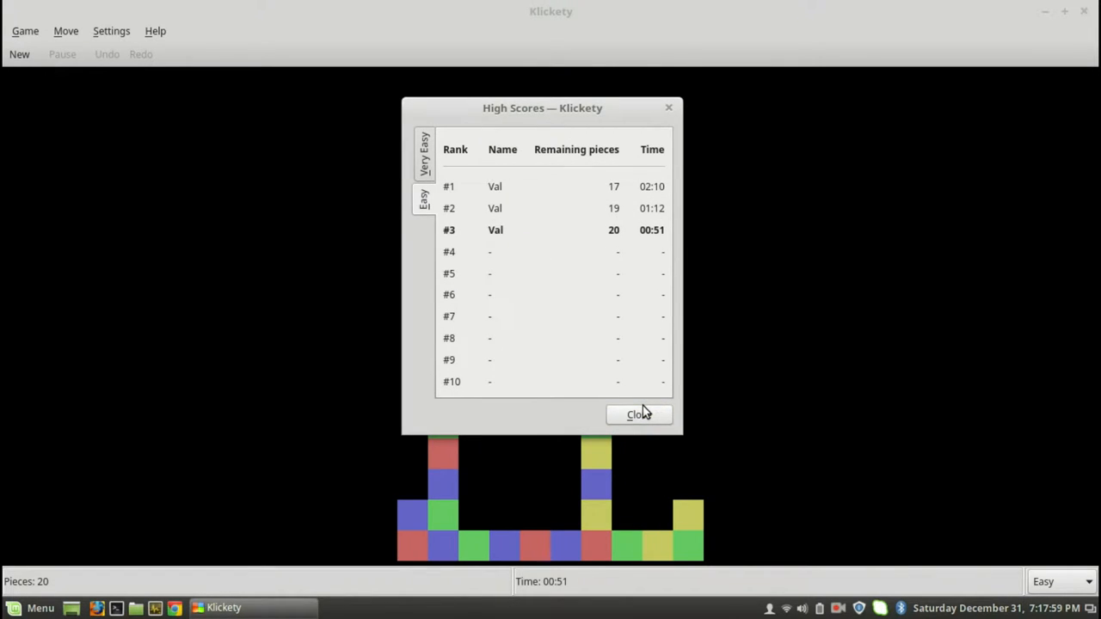
pyautogui.click(638, 413)
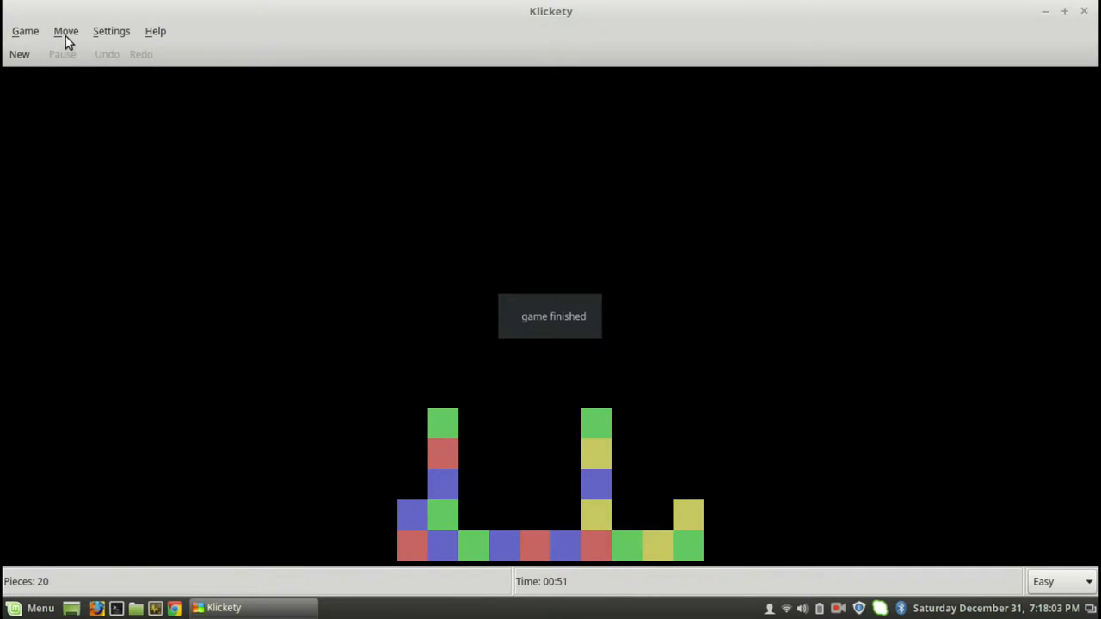
pyautogui.click(110, 31)
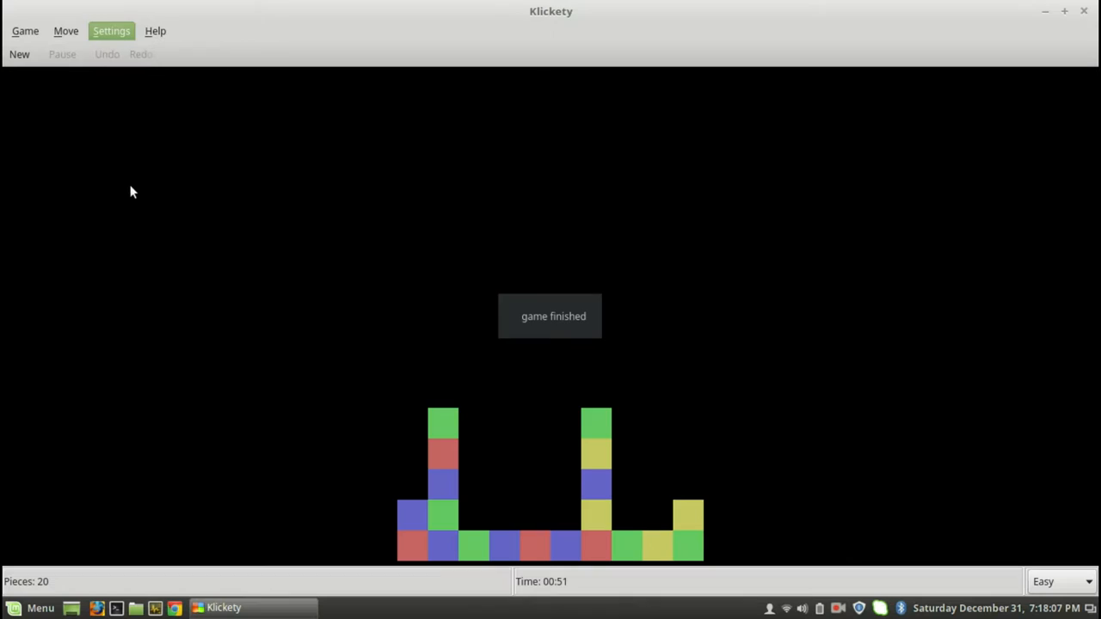
pyautogui.click(110, 31)
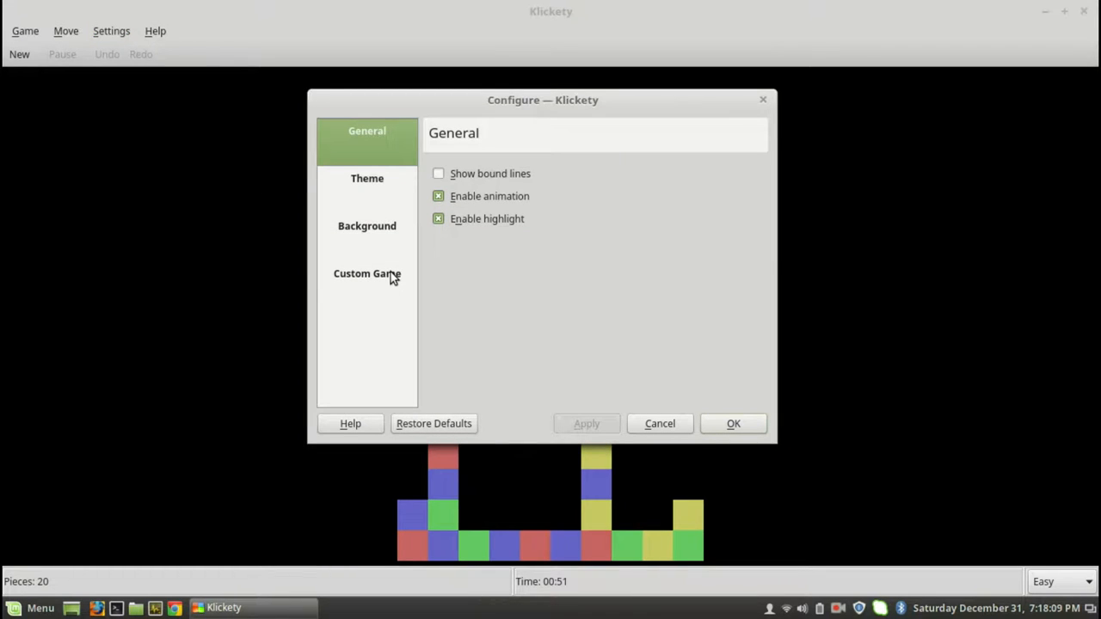
# Step: Choose a new visual theme, start a fresh game and clear the first red and yellow groups
pyautogui.click(368, 177)
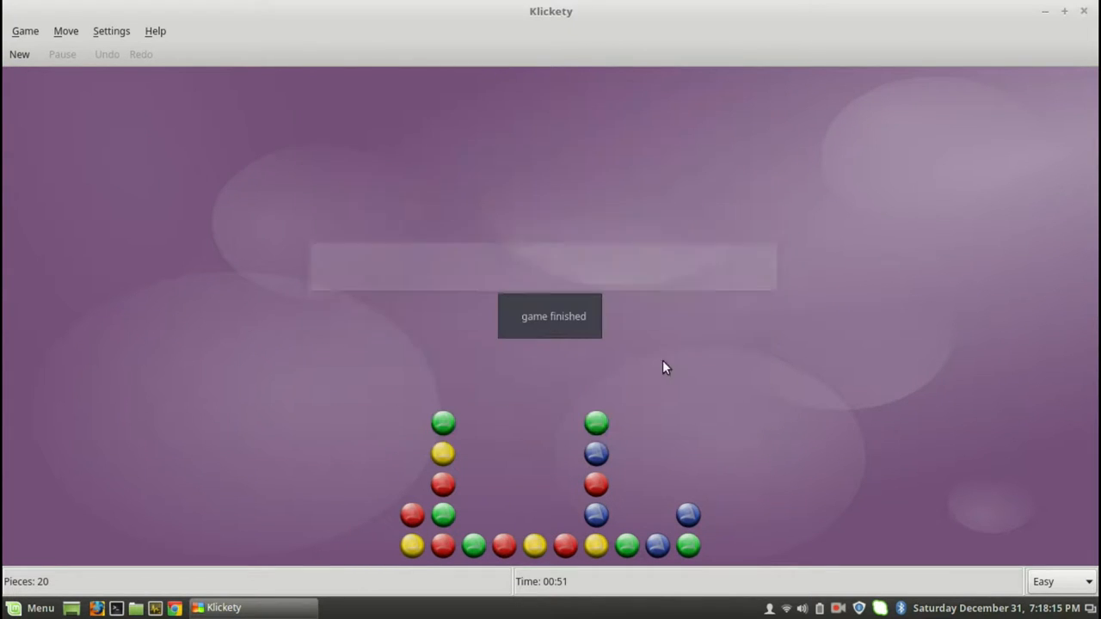
pyautogui.click(18, 54)
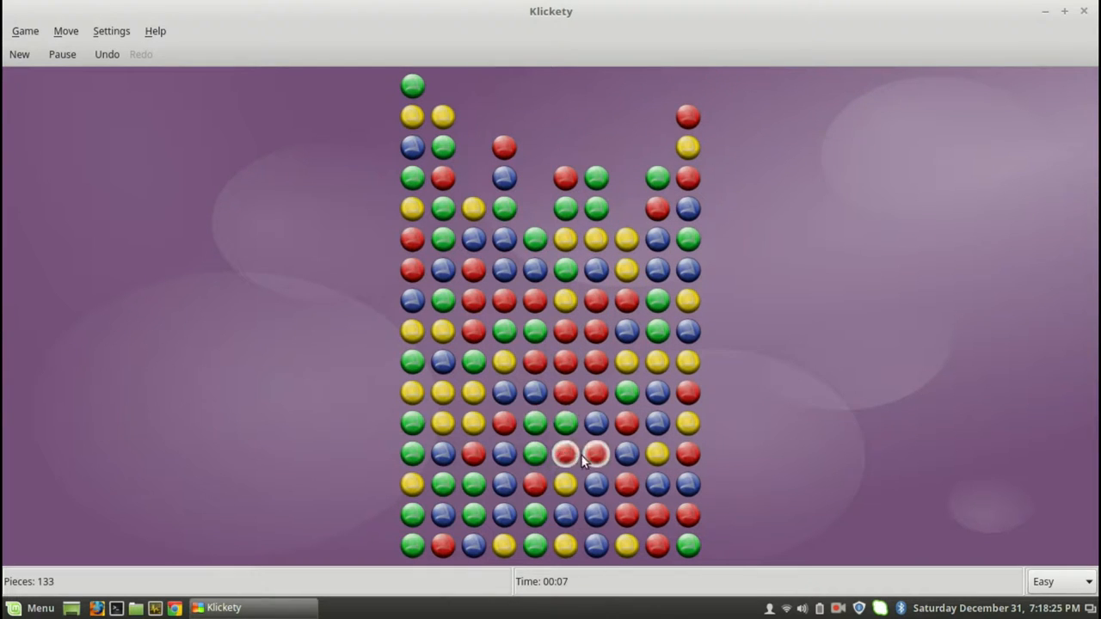
pyautogui.click(564, 454)
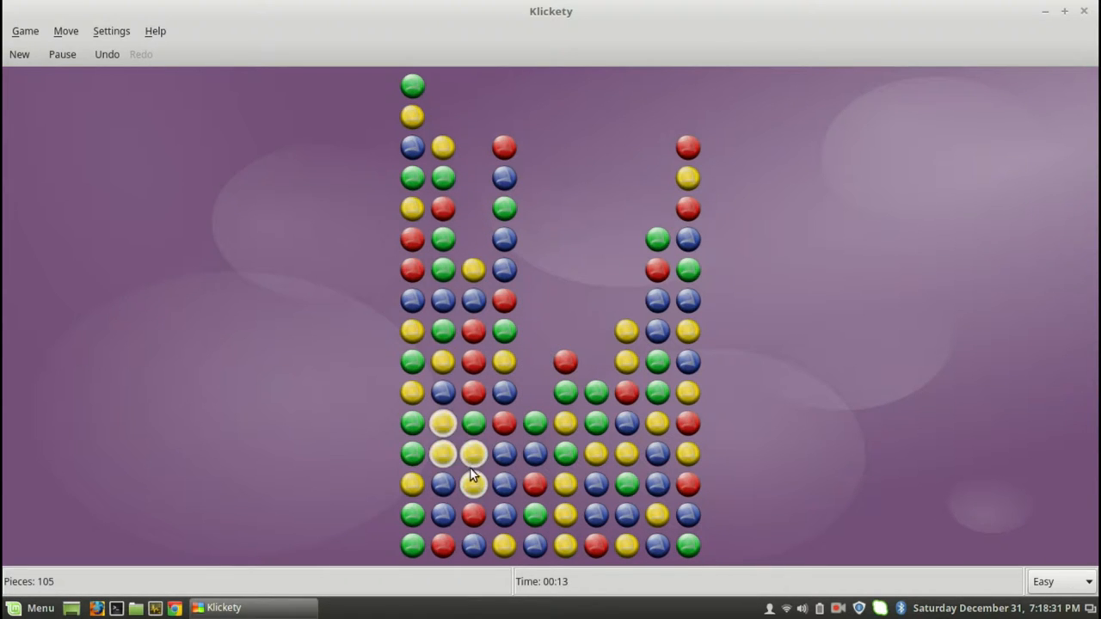
pyautogui.click(473, 454)
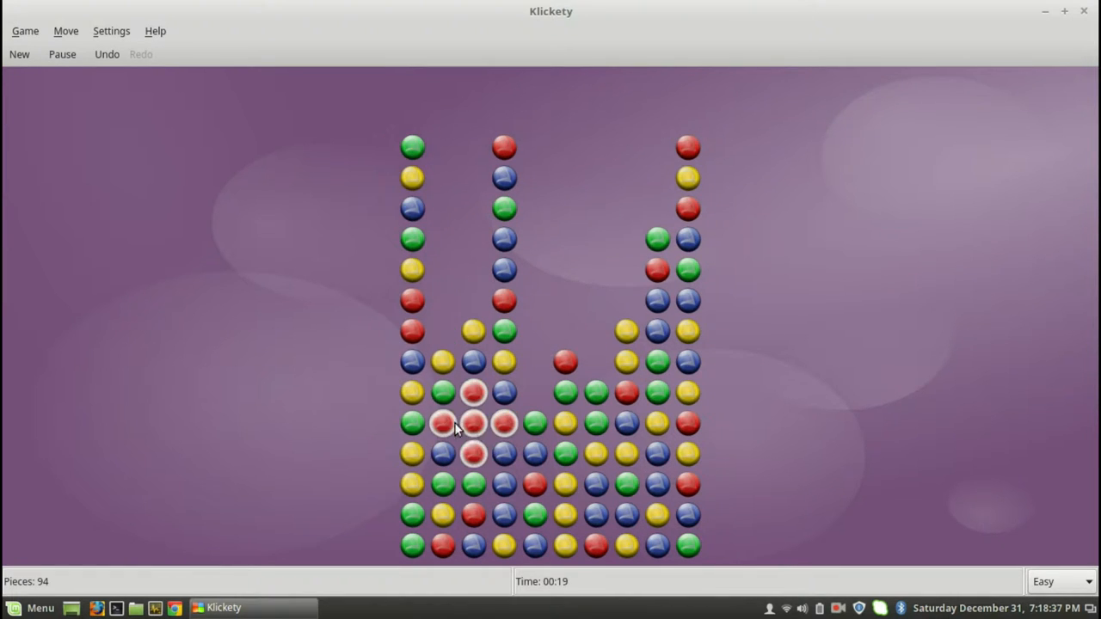
pyautogui.click(473, 423)
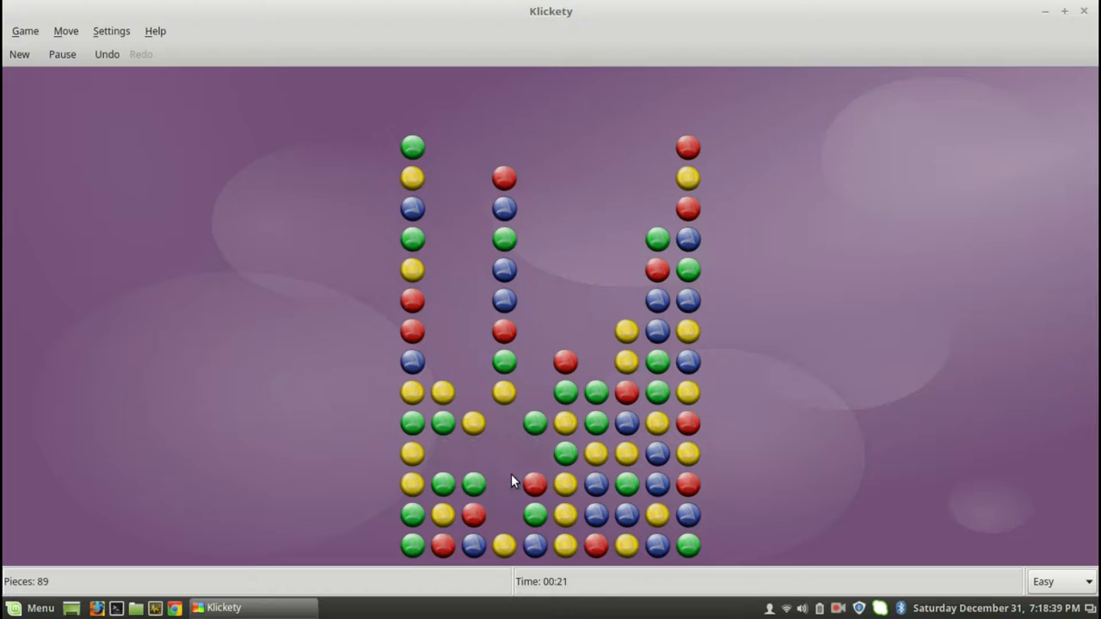
pyautogui.click(533, 484)
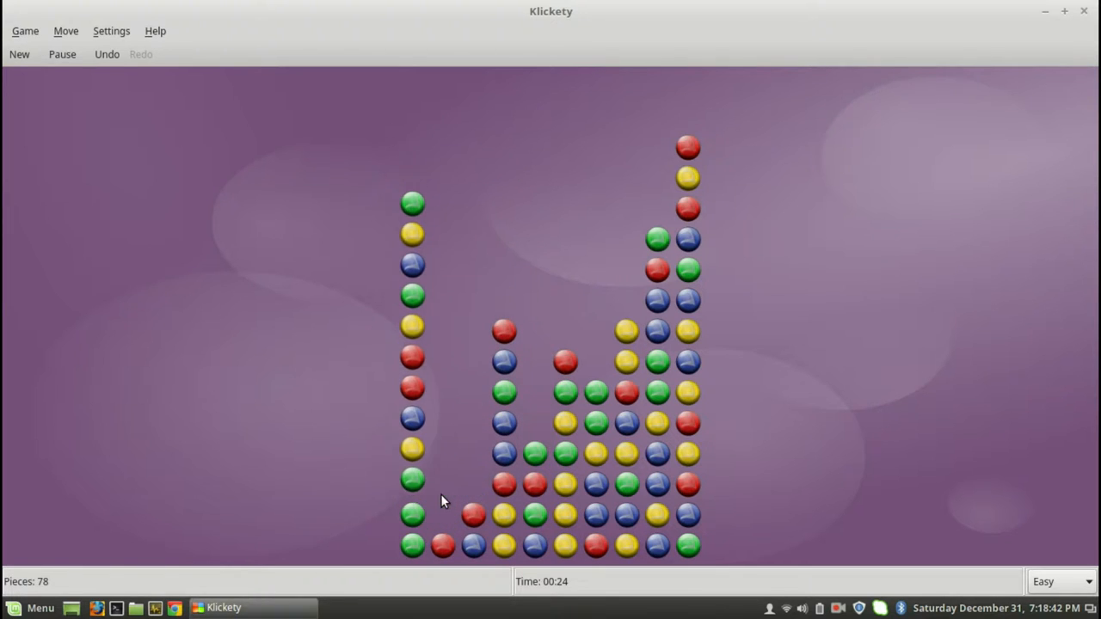
# Step: Remove green, blue and yellow clusters until about 41 pieces remain
pyautogui.click(564, 512)
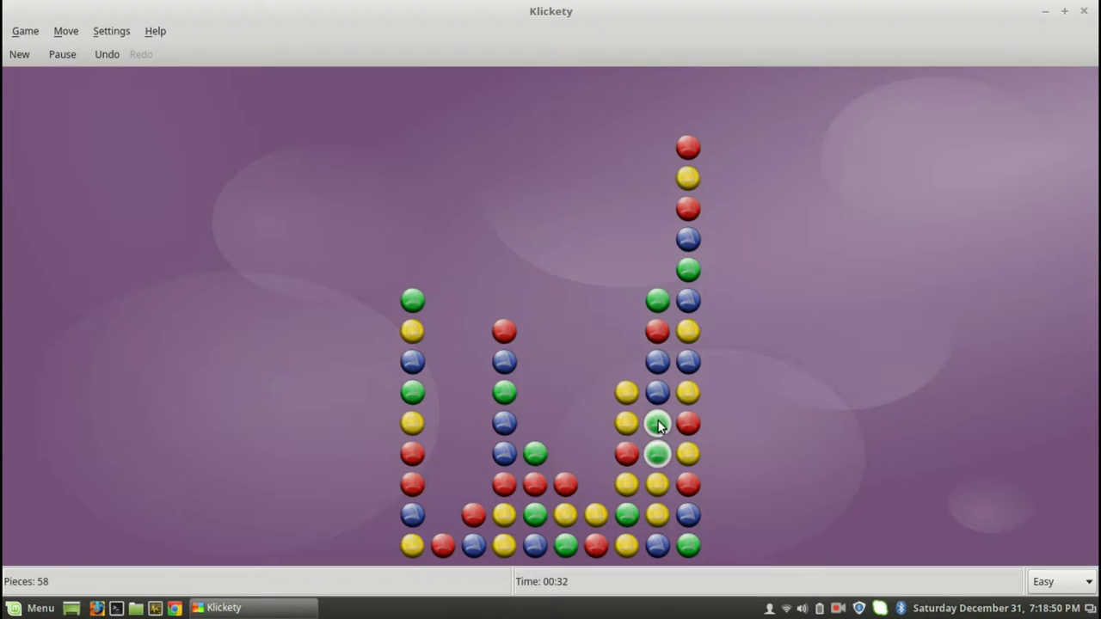
pyautogui.click(657, 454)
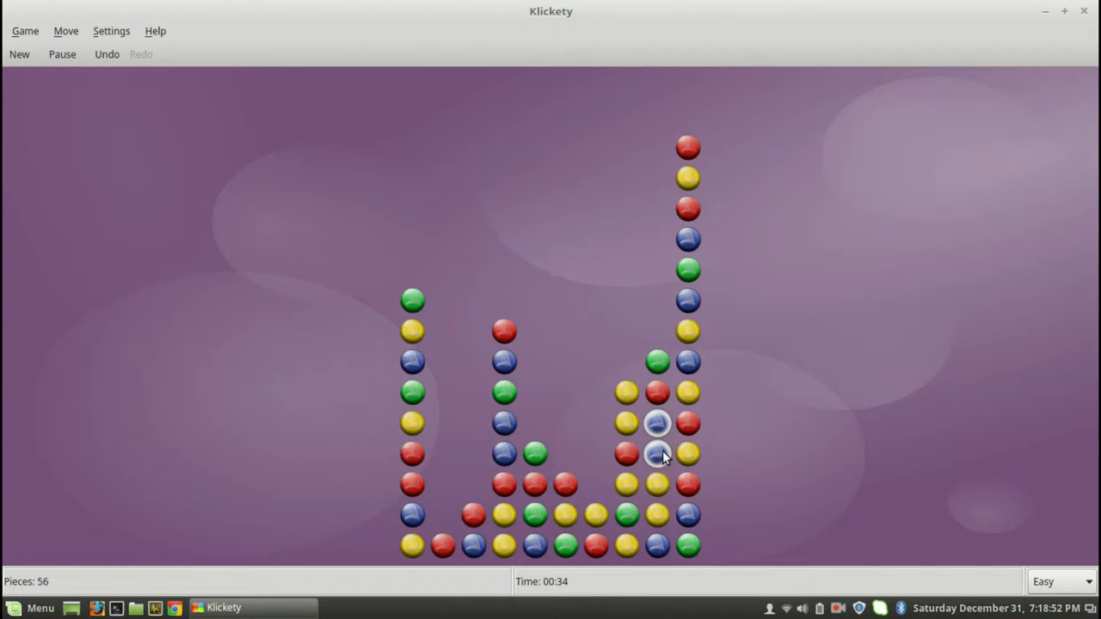
pyautogui.click(657, 438)
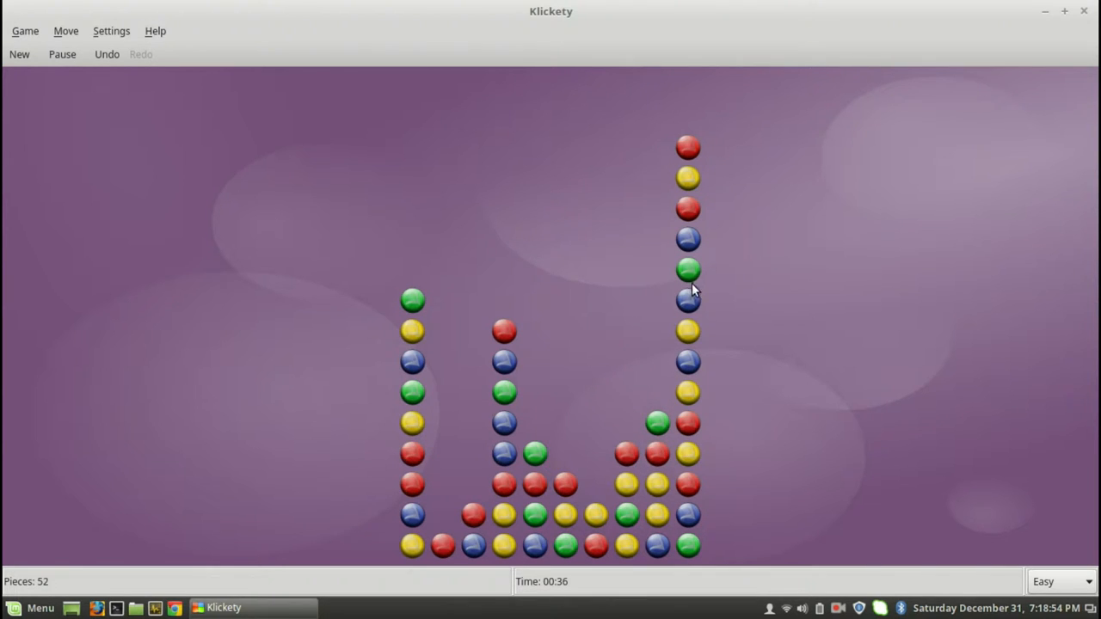
pyautogui.click(504, 454)
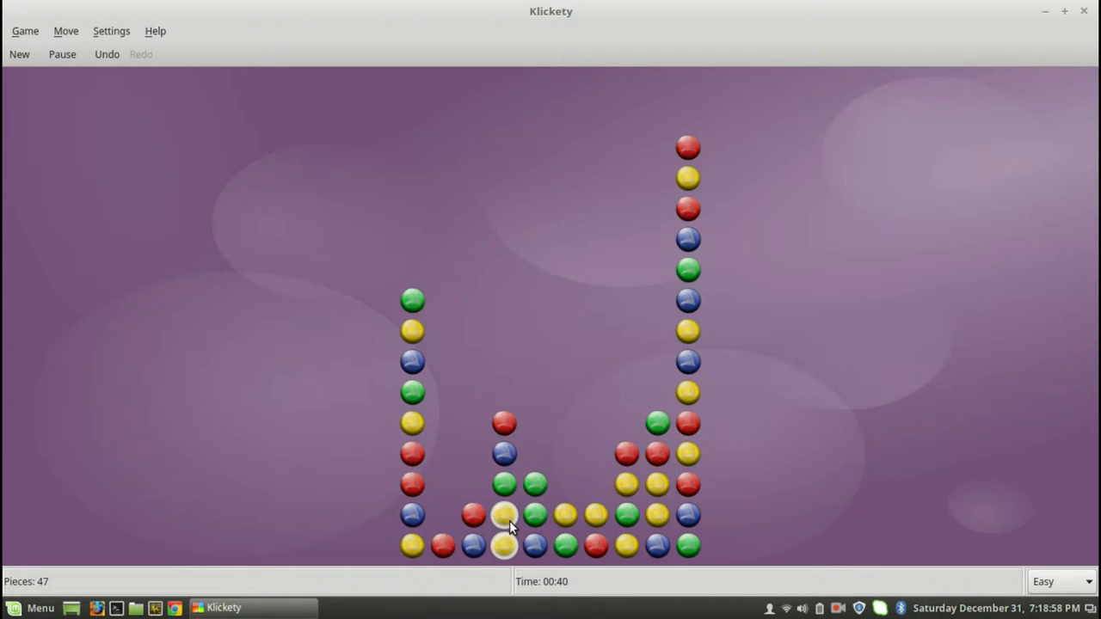
pyautogui.click(502, 514)
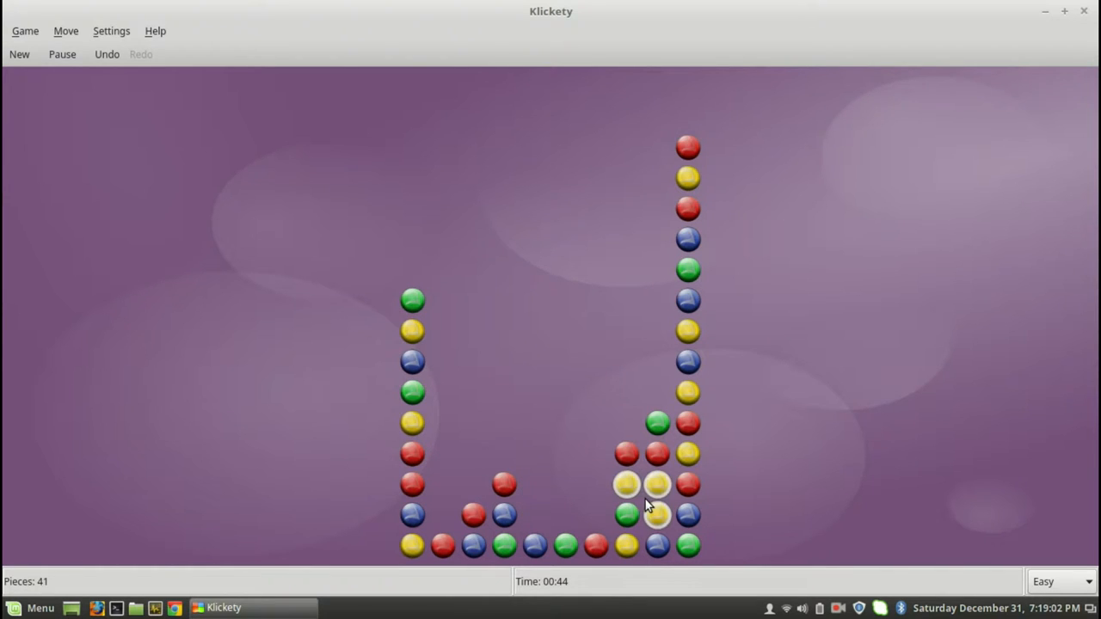
pyautogui.click(626, 485)
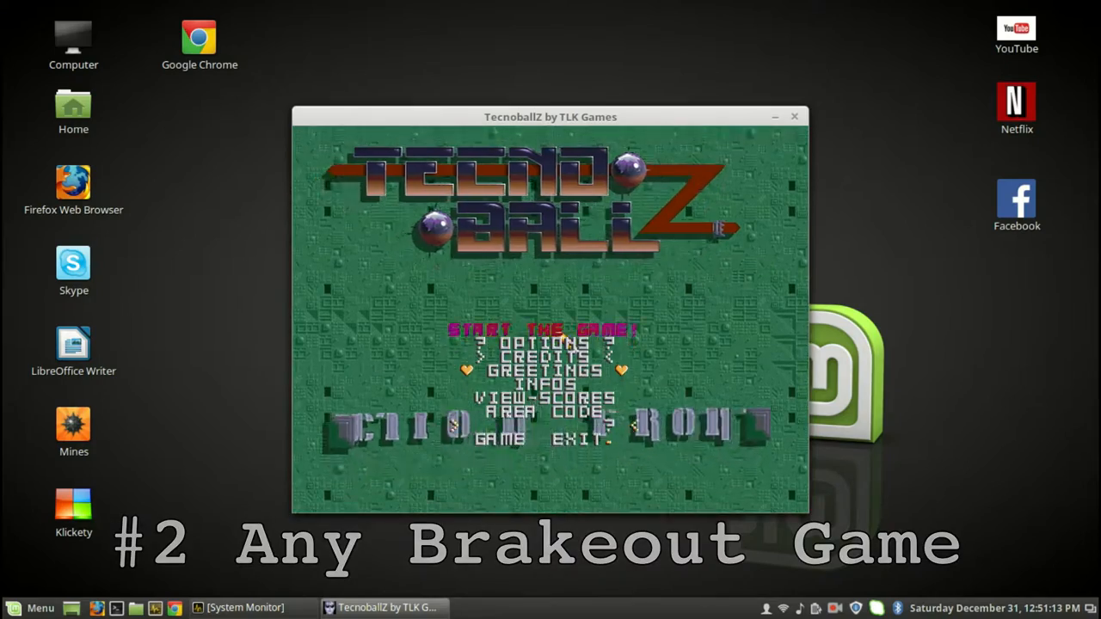
# Step: Play a TecnoballZ breakout round, then close the game window from its taskbar entry
pyautogui.click(540, 331)
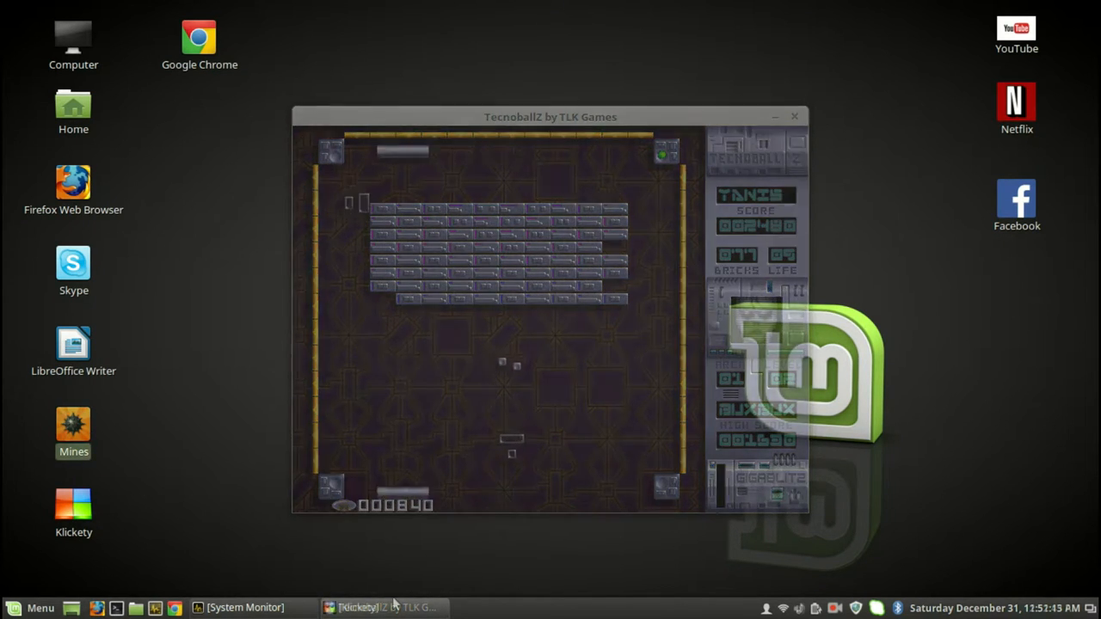
pyautogui.rightClick(382, 608)
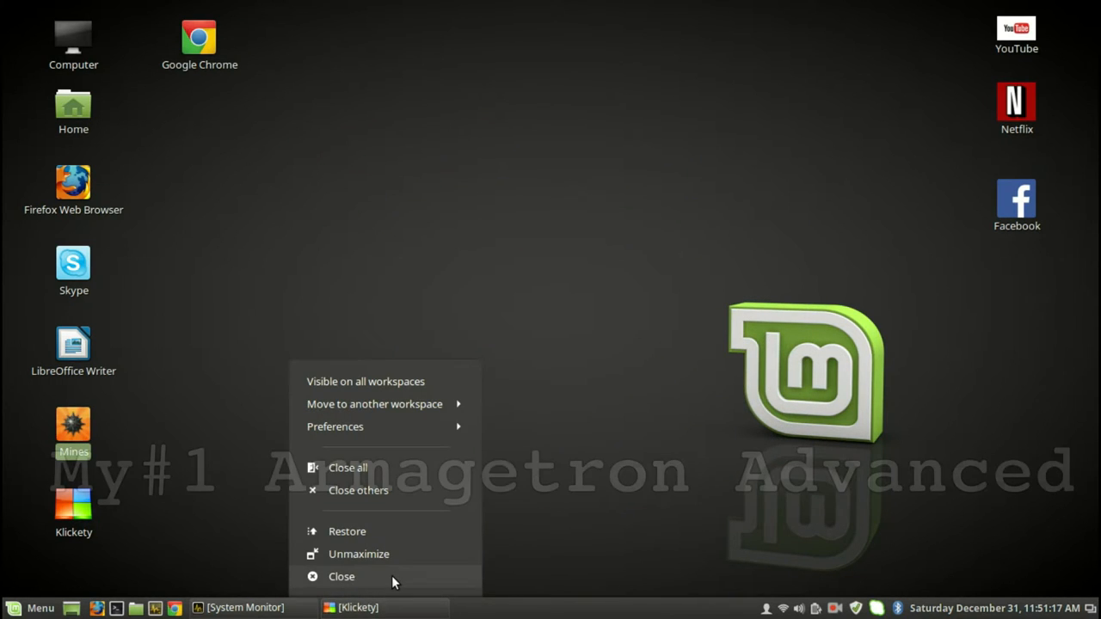
pyautogui.click(340, 577)
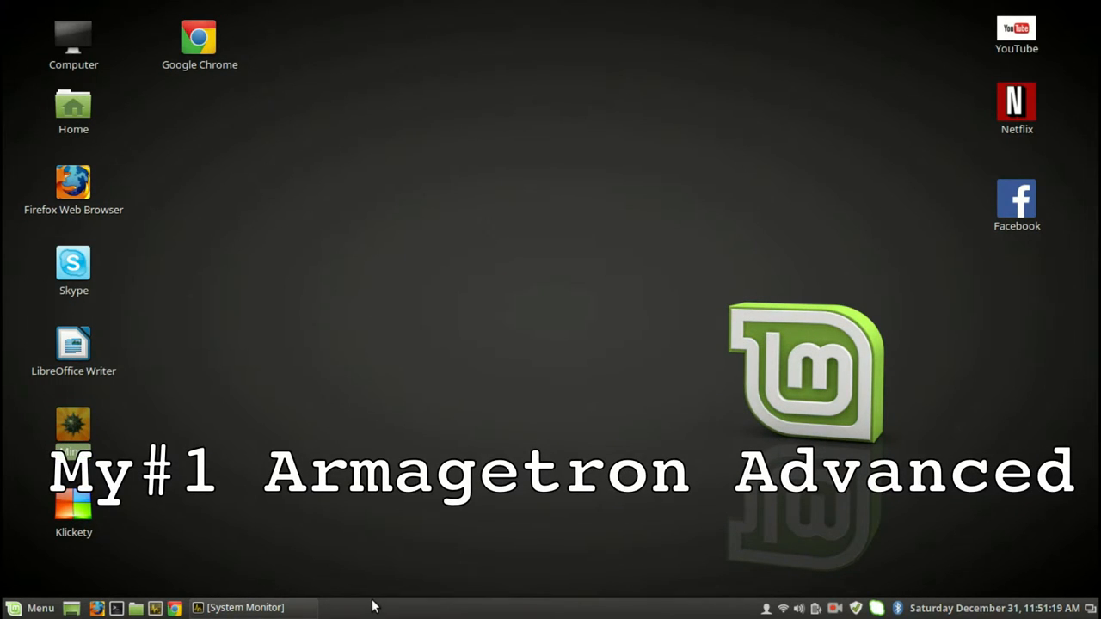
# Step: Launch Armagetron Advanced from the Games category of the applications menu
pyautogui.click(30, 609)
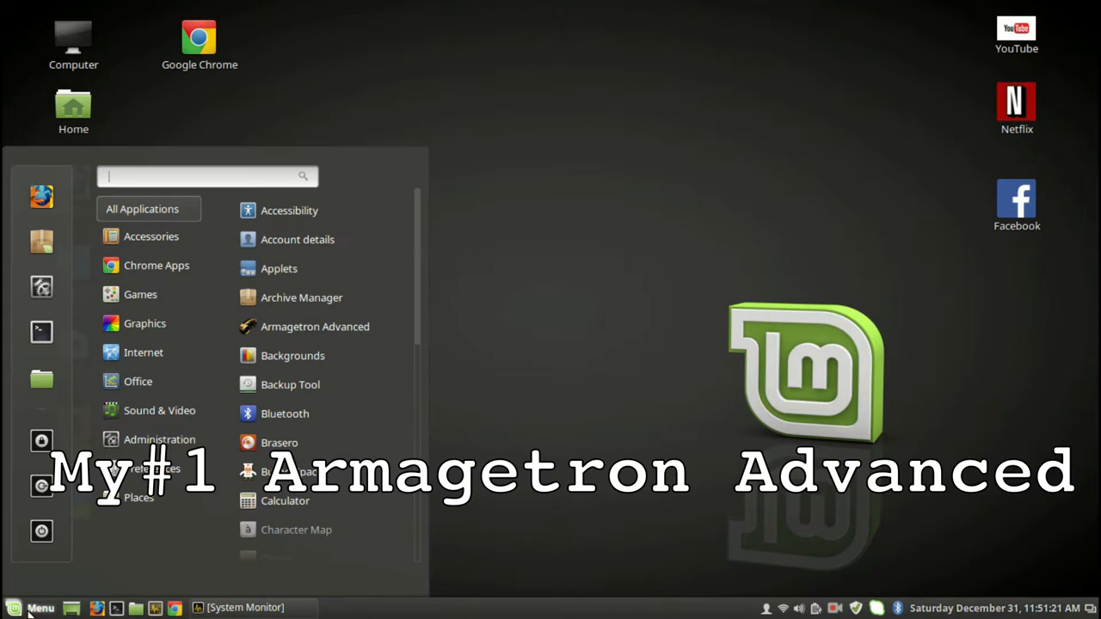
pyautogui.click(141, 294)
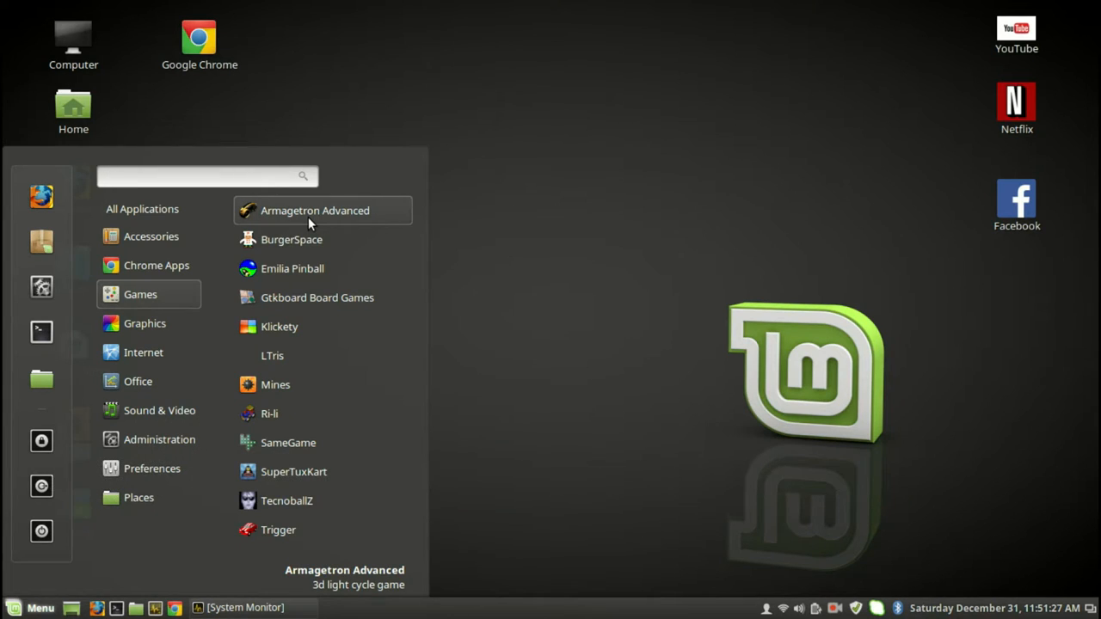
pyautogui.click(314, 210)
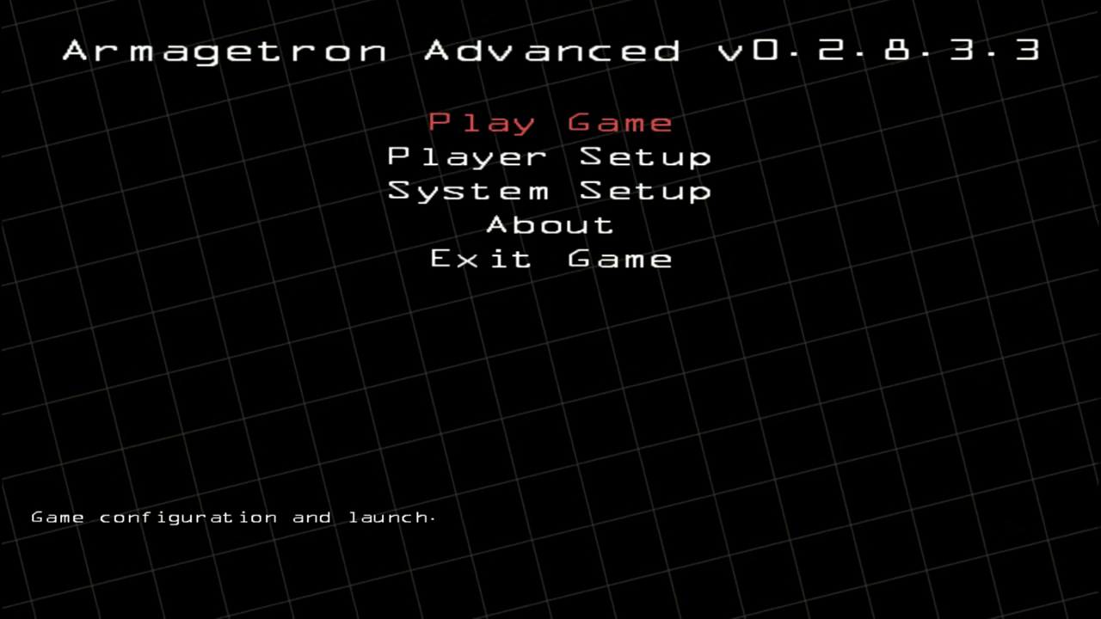
# Step: Play a light-cycle match, then highlight Return to Game in the in-game menu
pyautogui.click(551, 120)
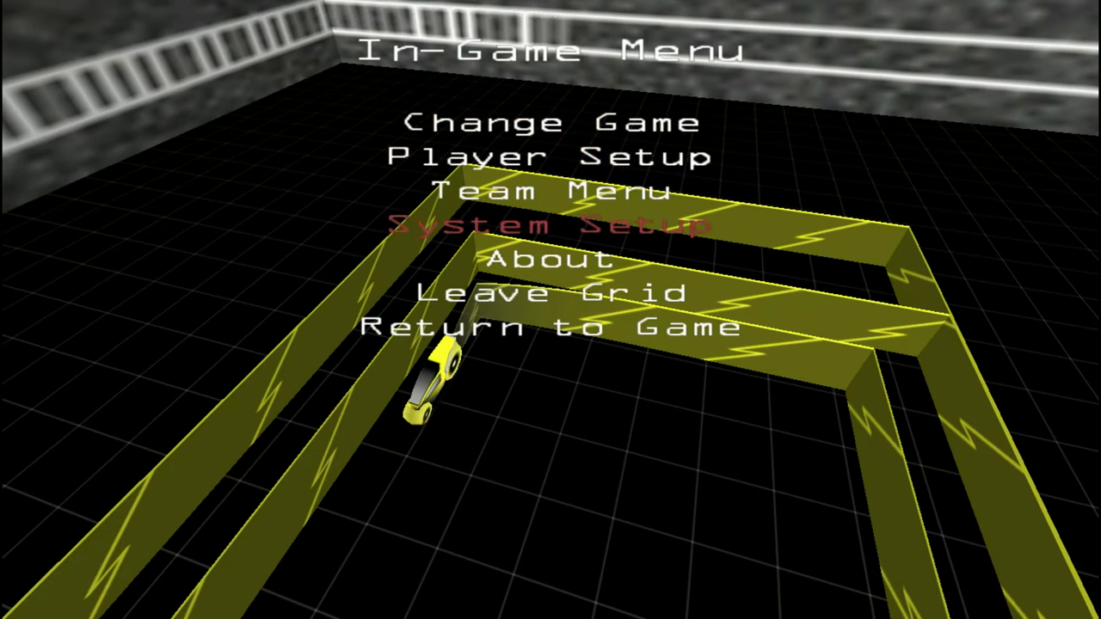
pyautogui.press('down')
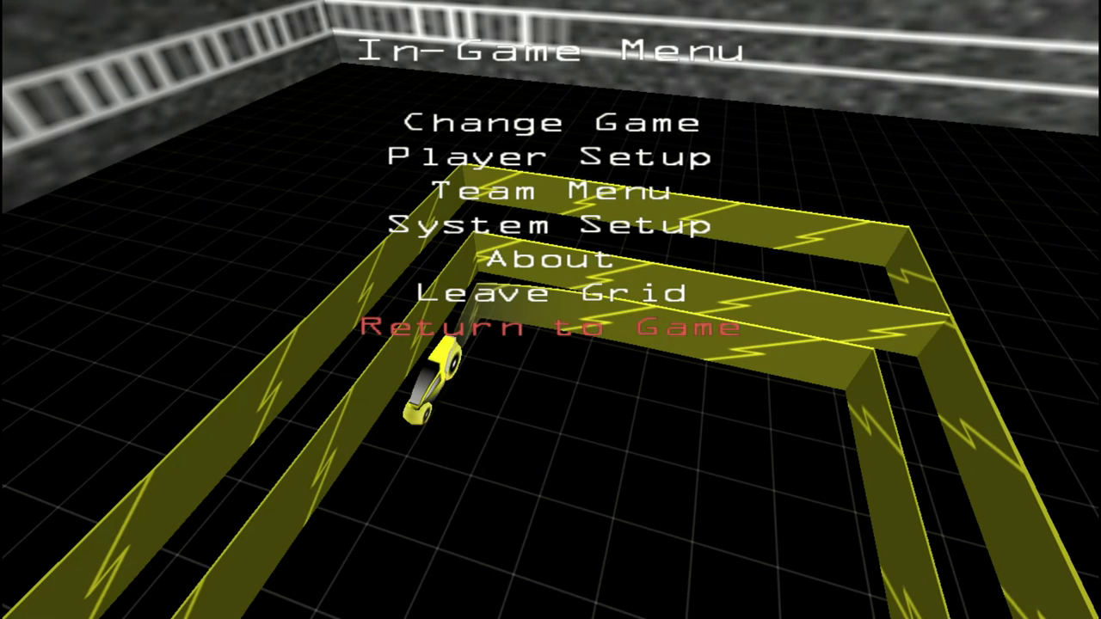